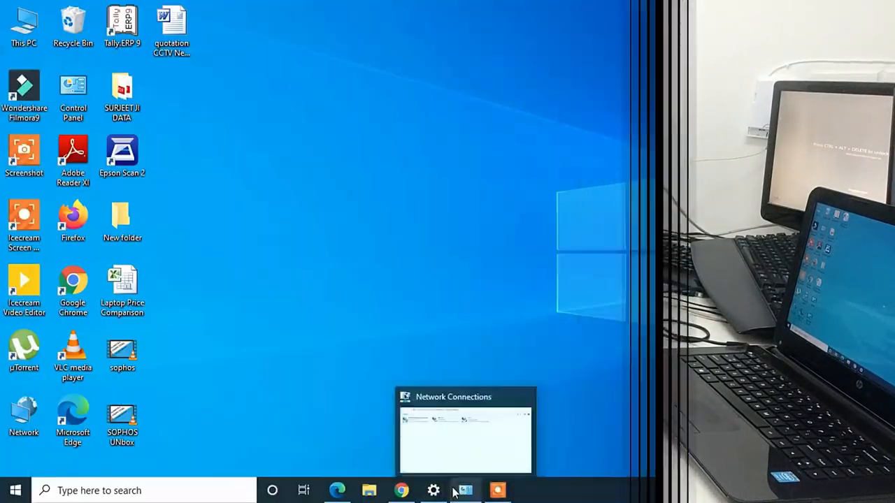
- Review the Ethernet adapter's status details: static IPv4 192.168.0.251, DNS 8.8.8.8, then close them
{"action": "left_click", "coordinate": [464, 490]}
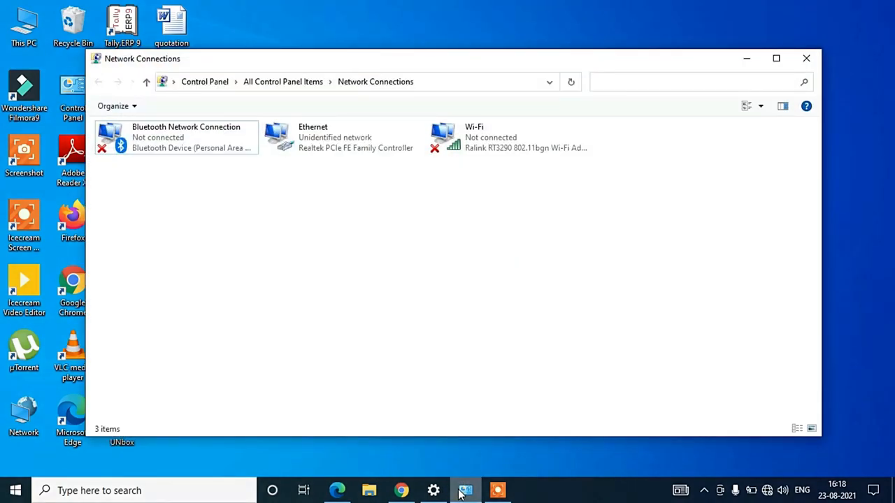
{"action": "mouse_move", "coordinate": [322, 138]}
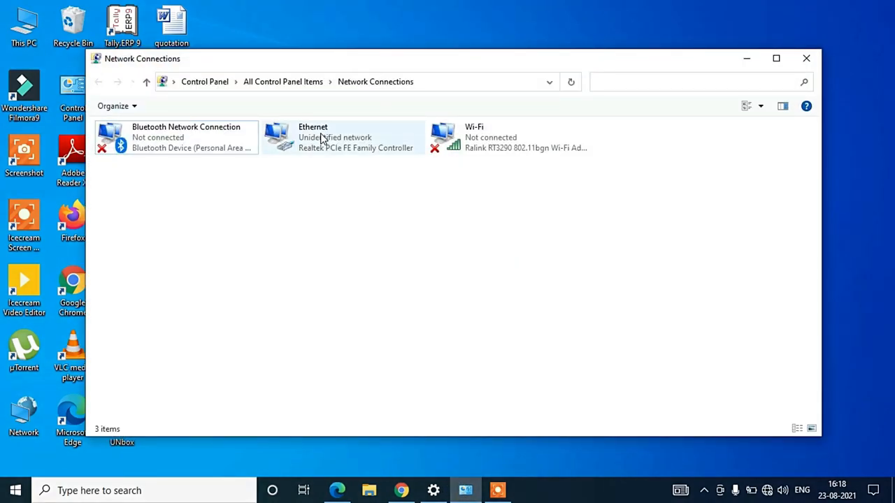
{"action": "right_click", "coordinate": [323, 137]}
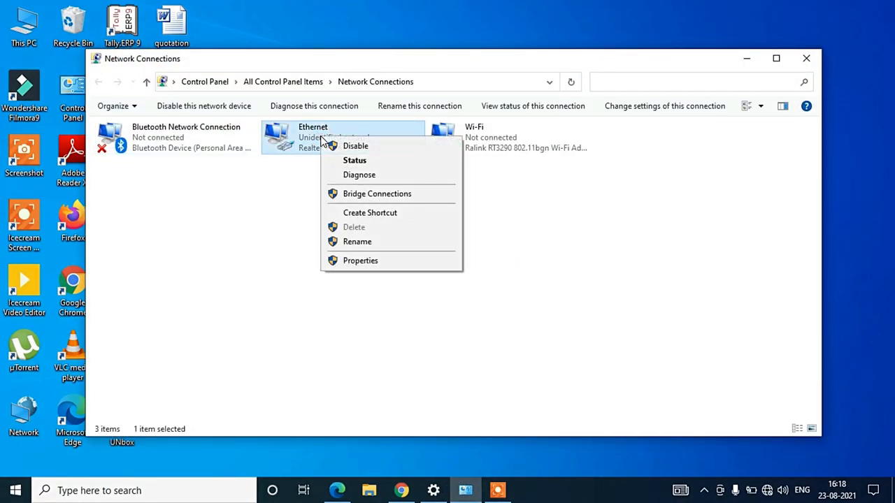
{"action": "mouse_move", "coordinate": [335, 156]}
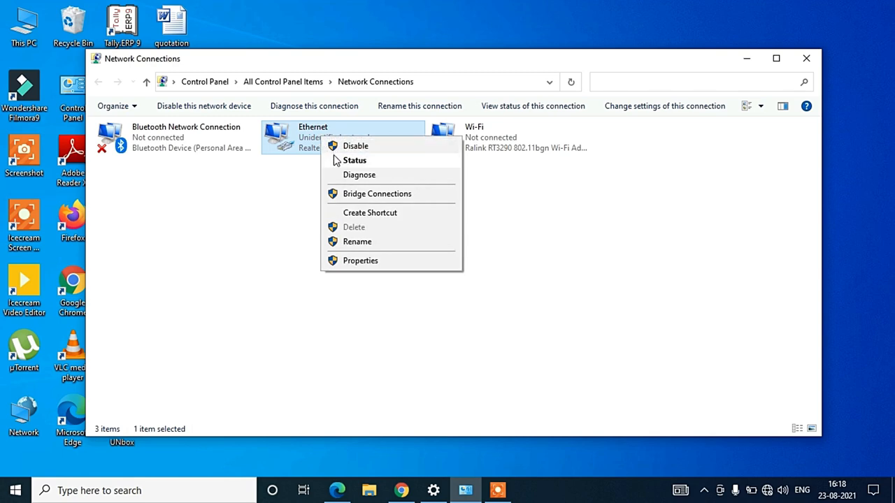
{"action": "left_click", "coordinate": [355, 159]}
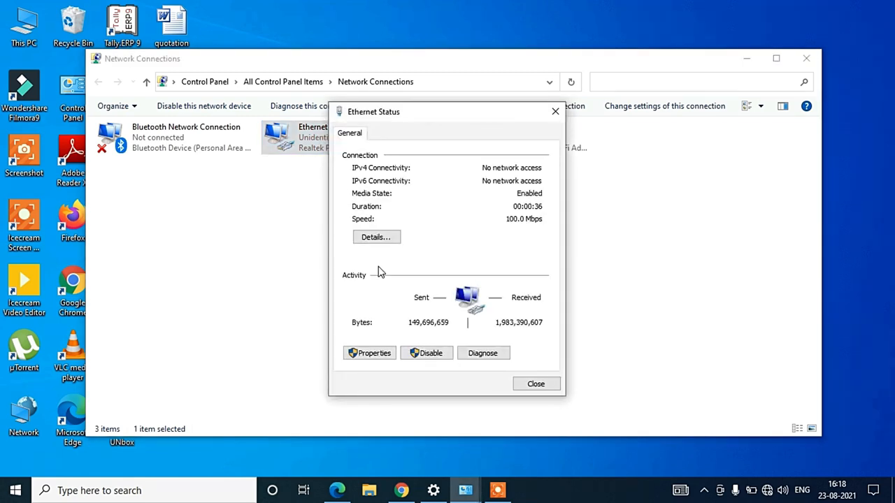
{"action": "left_click", "coordinate": [376, 237]}
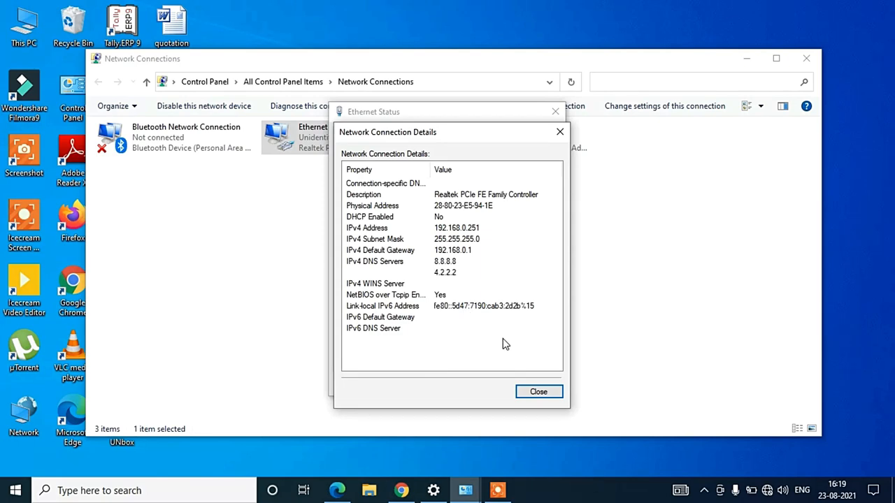
{"action": "left_click", "coordinate": [538, 391]}
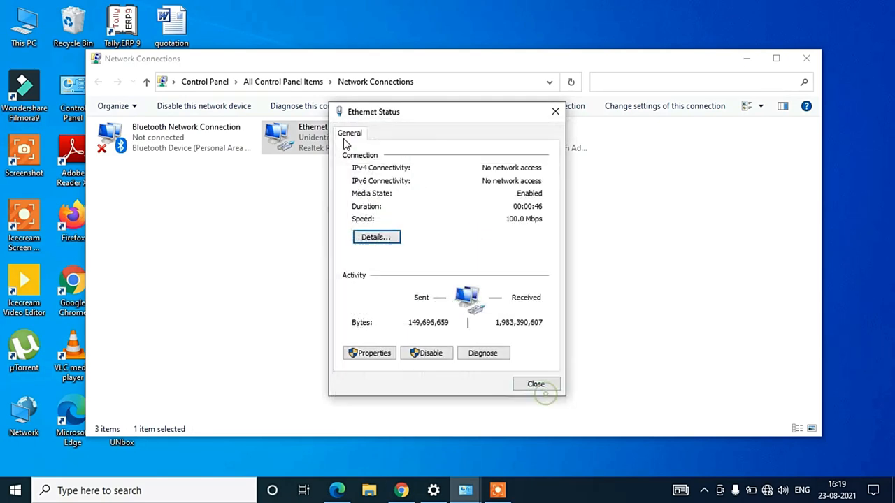
{"action": "left_click", "coordinate": [535, 383]}
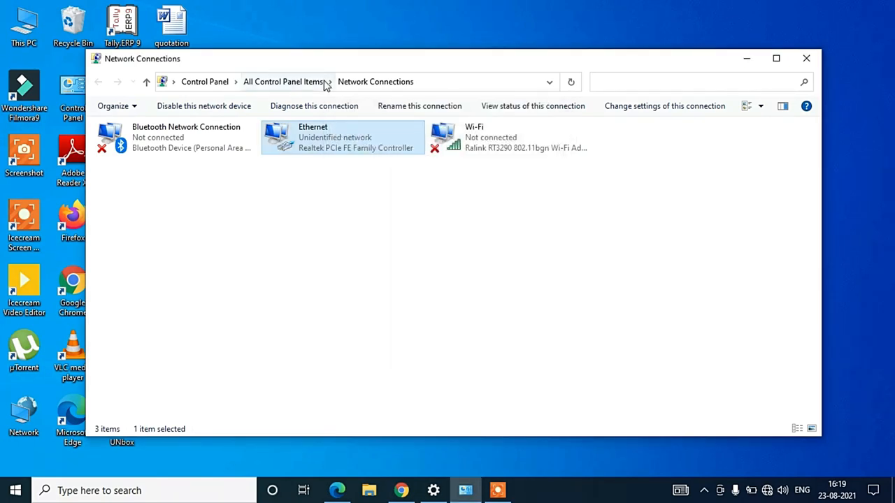
- Set the Ethernet adapter's IPv4 to obtain its IP and DNS addresses automatically
{"action": "right_click", "coordinate": [343, 137]}
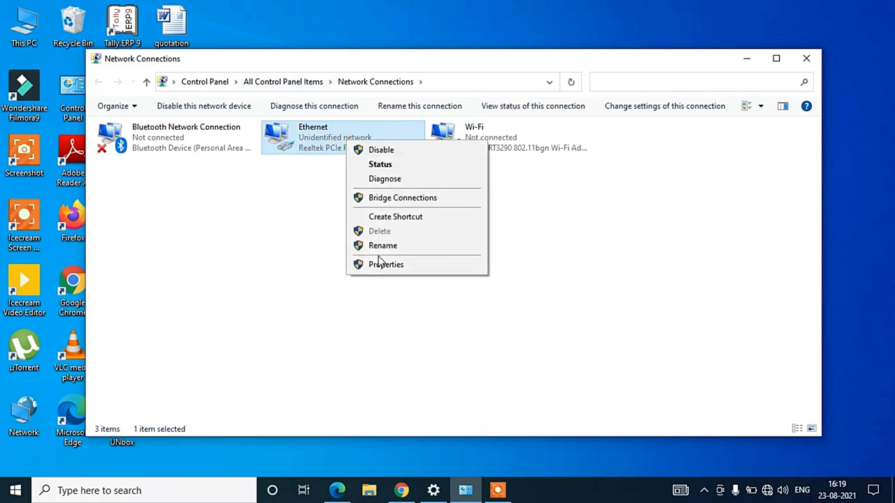
{"action": "left_click", "coordinate": [380, 272]}
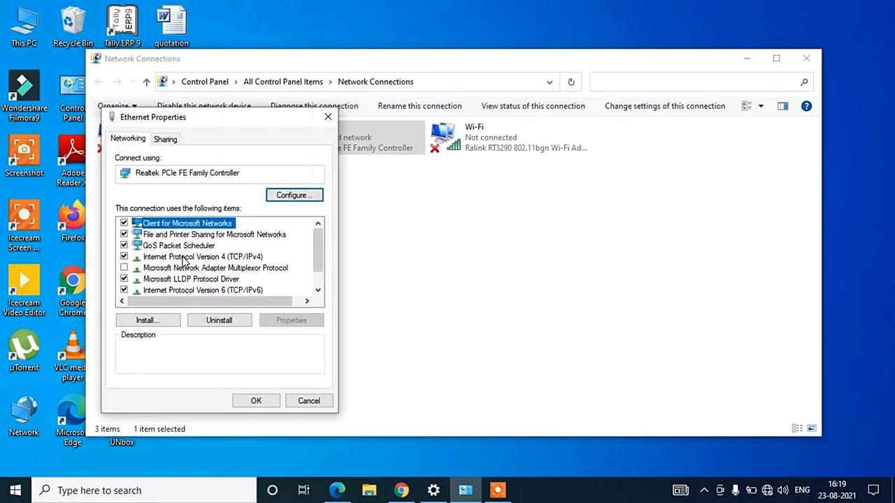
{"action": "double_click", "coordinate": [202, 257]}
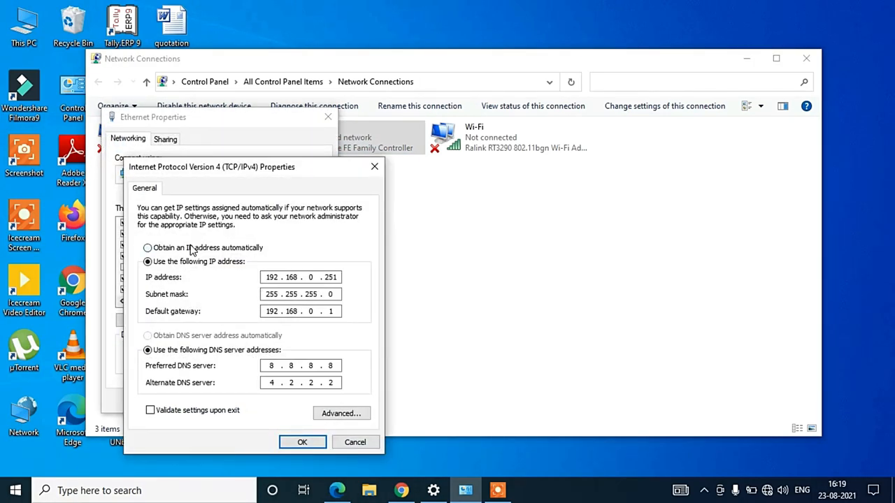
{"action": "left_click", "coordinate": [148, 247]}
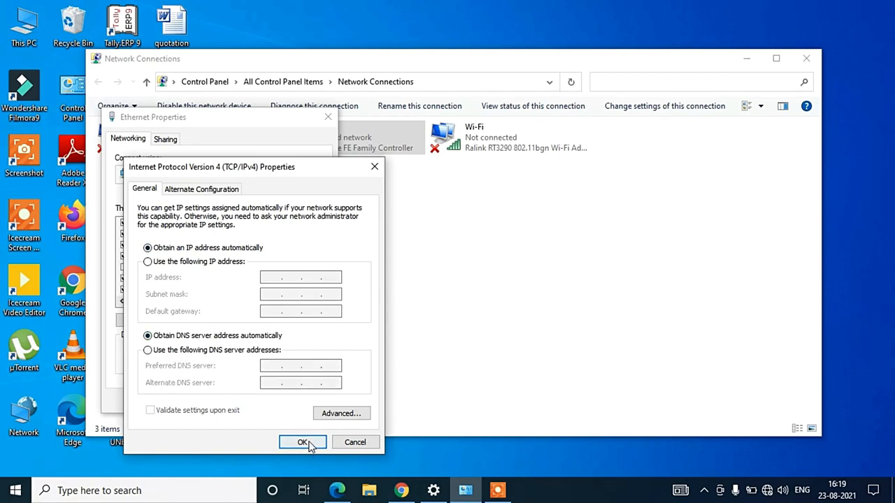
{"action": "left_click", "coordinate": [302, 442]}
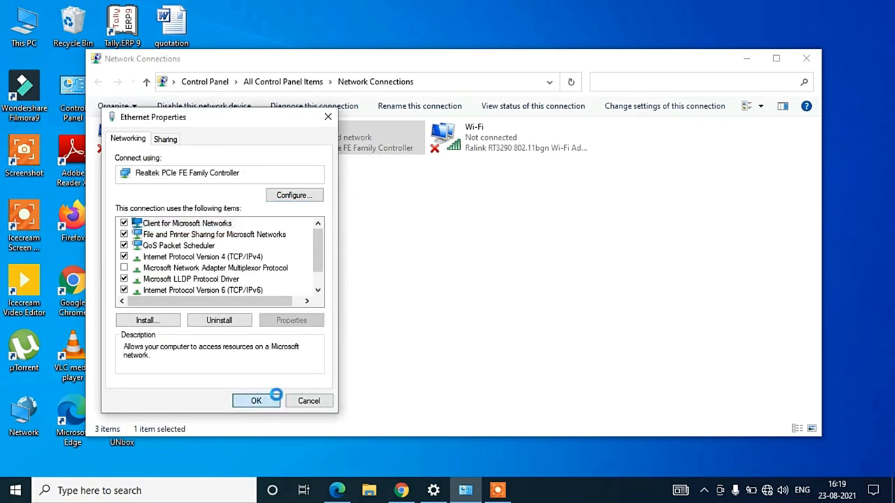
{"action": "left_click", "coordinate": [256, 400]}
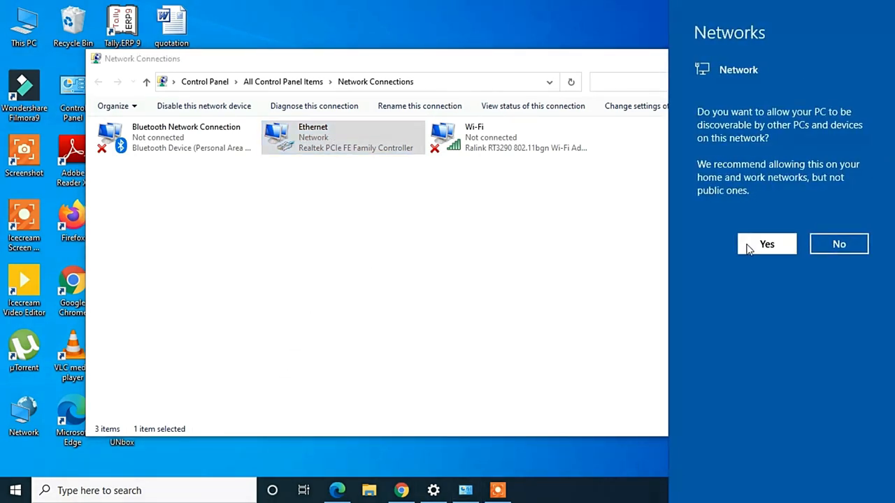
- Allow the PC to be discoverable on the network and minimise Network Connections
{"action": "left_click", "coordinate": [766, 243]}
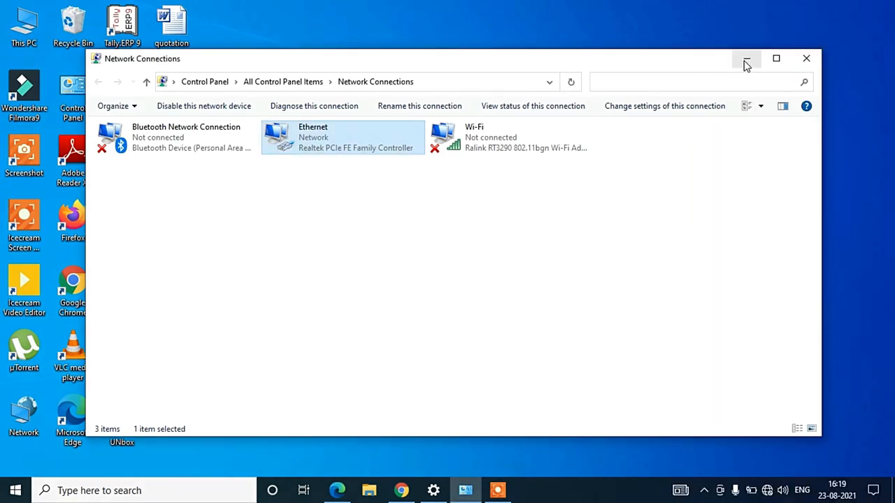
{"action": "left_click", "coordinate": [746, 58]}
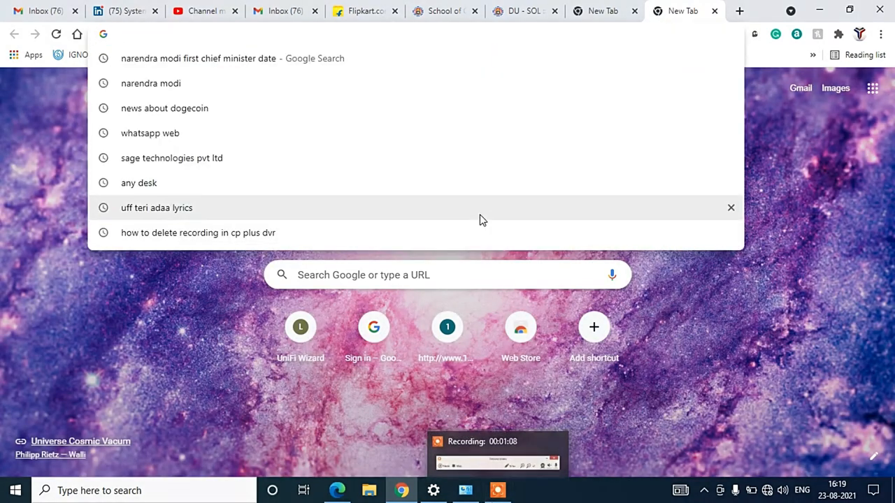
{"action": "type", "text": "hh"}
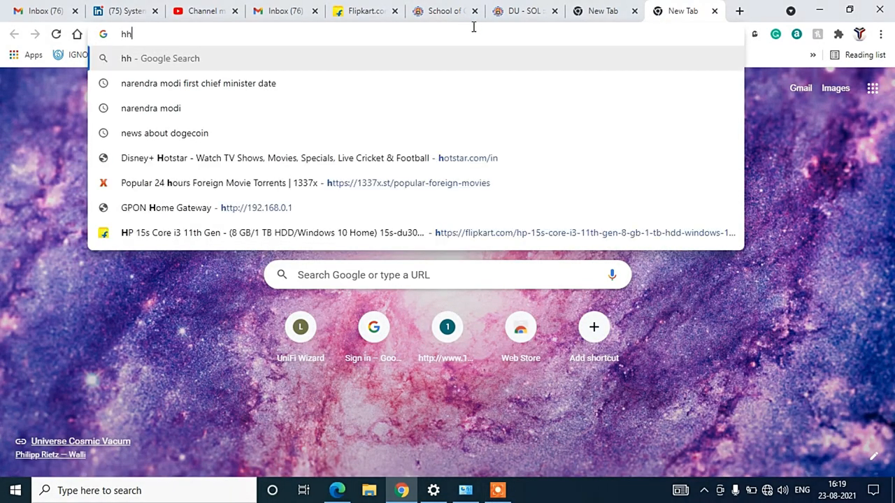
{"action": "key", "text": "Backspace"}
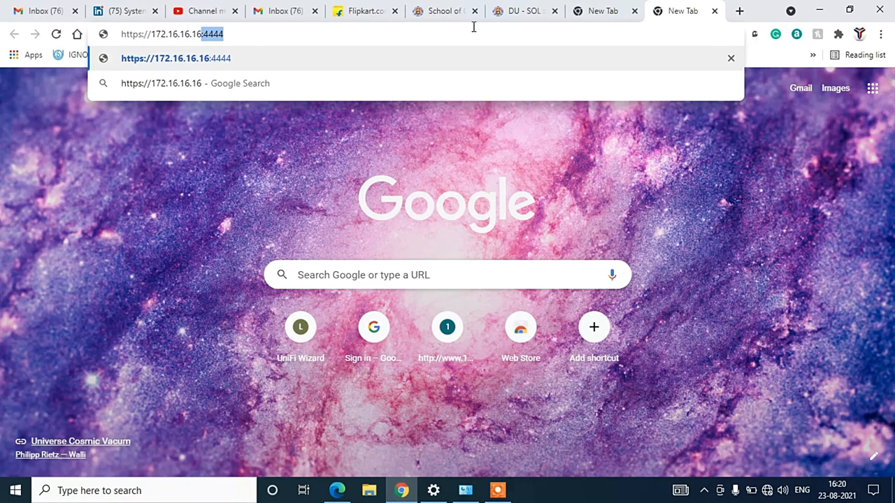
{"action": "mouse_move", "coordinate": [456, 61]}
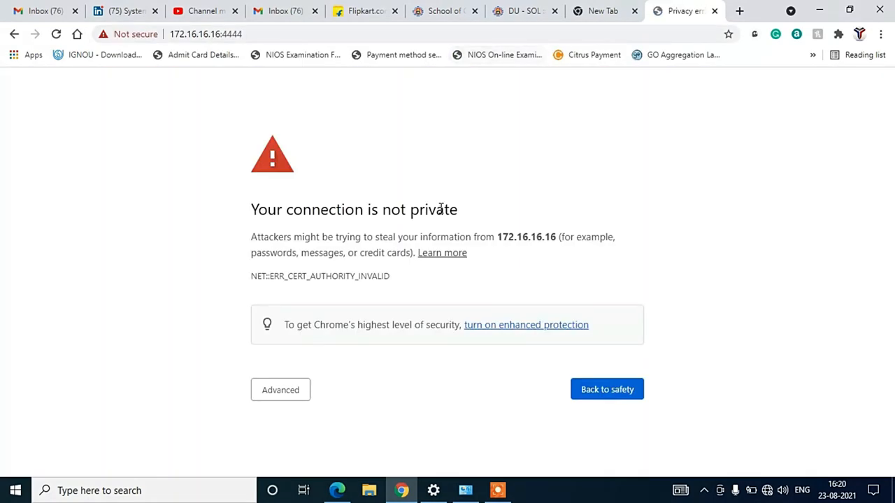
{"action": "mouse_move", "coordinate": [252, 392]}
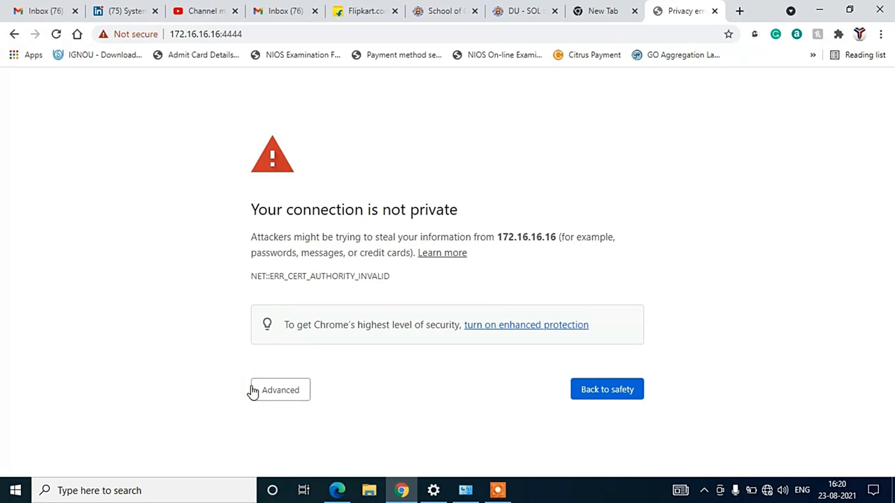
{"action": "left_click", "coordinate": [279, 388]}
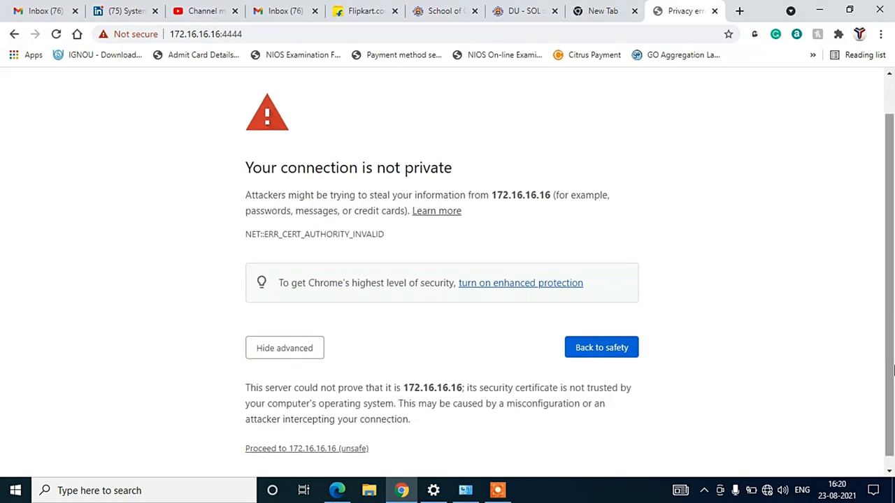
{"action": "left_click", "coordinate": [306, 448]}
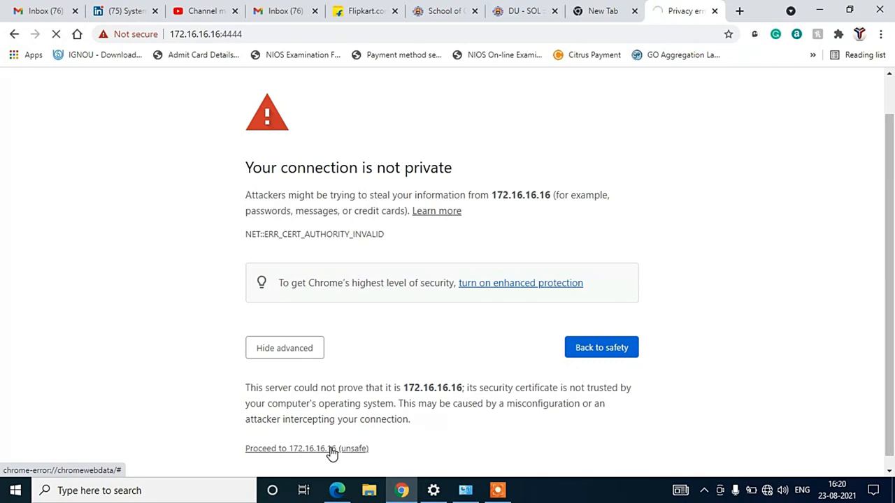
{"action": "left_click", "coordinate": [433, 489]}
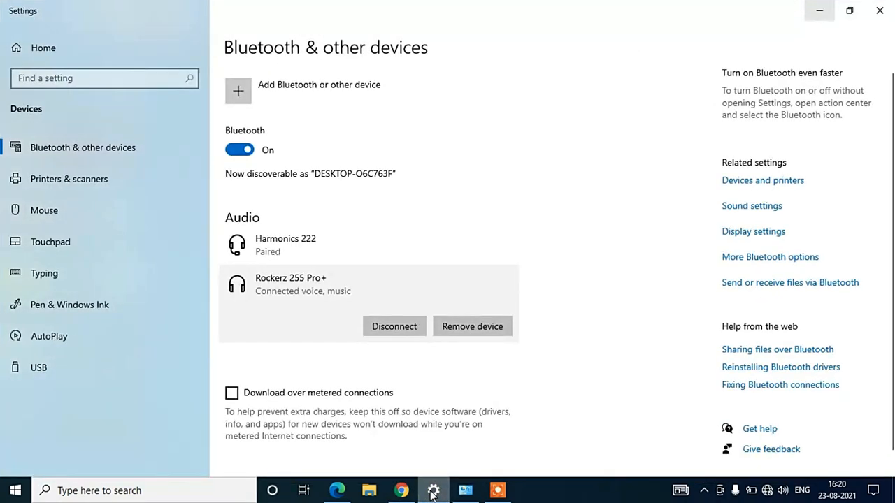
{"action": "left_click", "coordinate": [401, 491]}
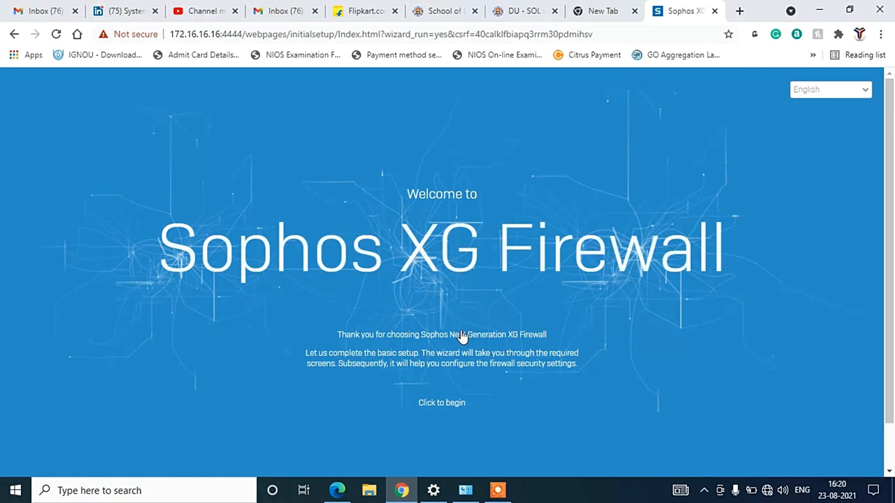
{"action": "mouse_move", "coordinate": [486, 403]}
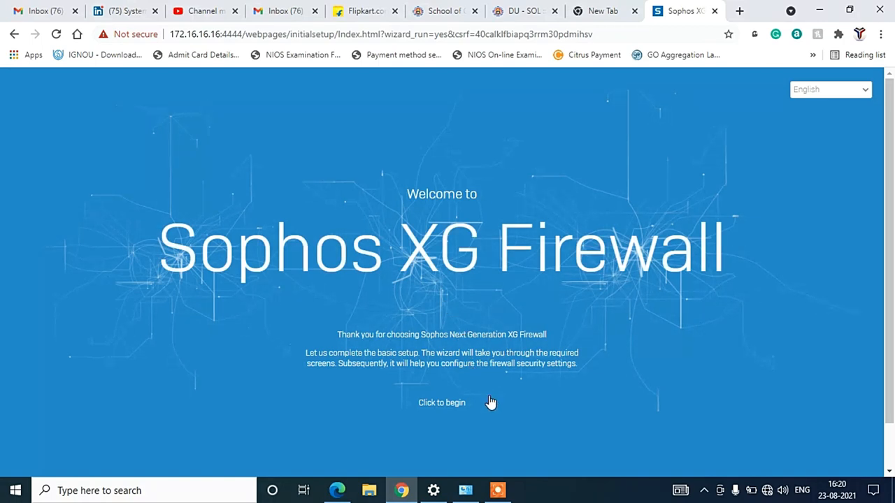
{"action": "mouse_move", "coordinate": [450, 411]}
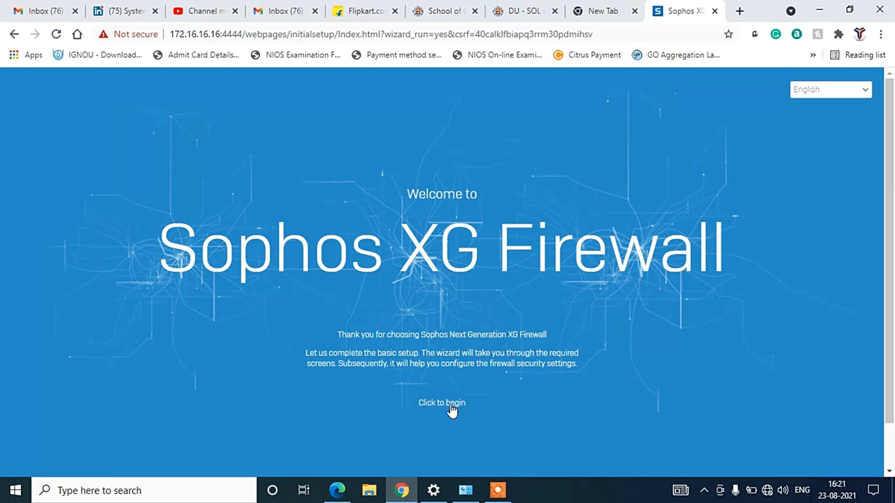
- Begin the initial setup wizard from the Sophos XG Firewall welcome page
{"action": "left_click", "coordinate": [441, 404]}
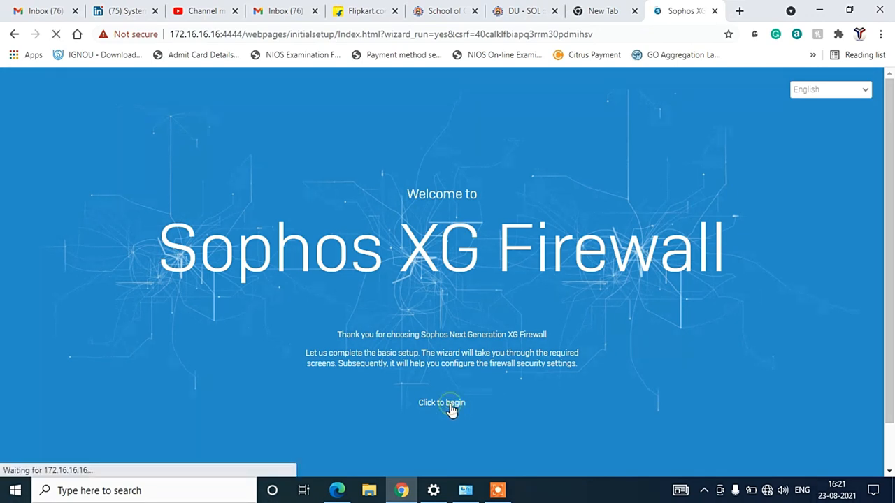
- Enter the new admin password and its confirmation, agree to the license and submit Basic configuration
{"action": "left_click", "coordinate": [441, 403]}
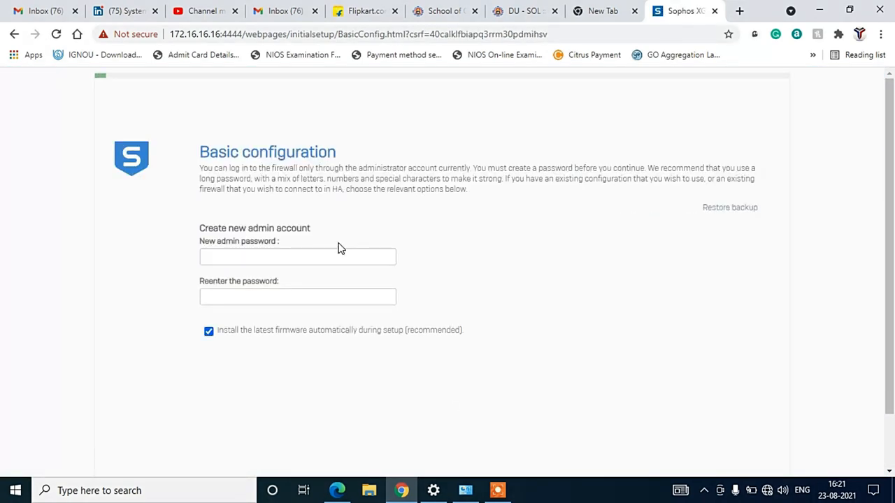
{"action": "left_click", "coordinate": [296, 257]}
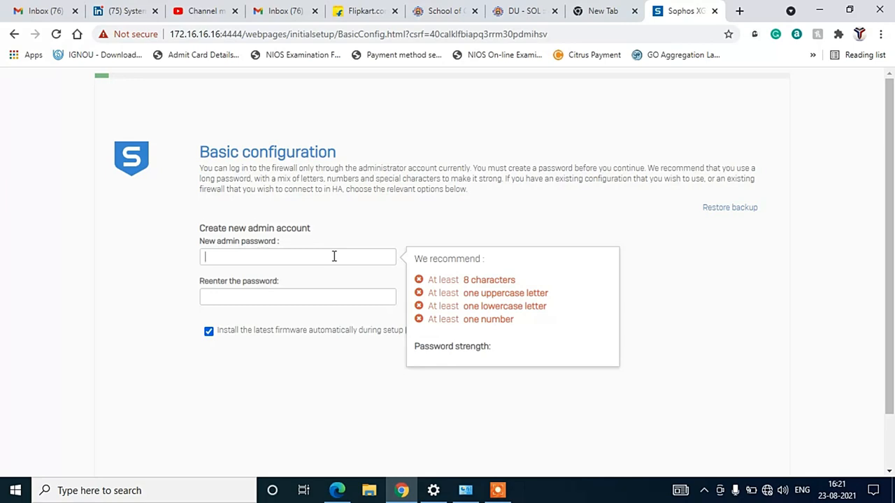
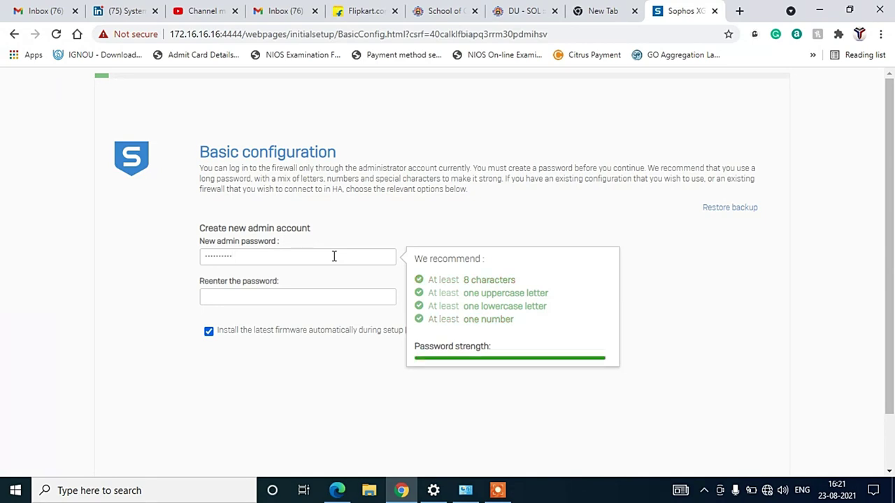
{"action": "left_click", "coordinate": [297, 296]}
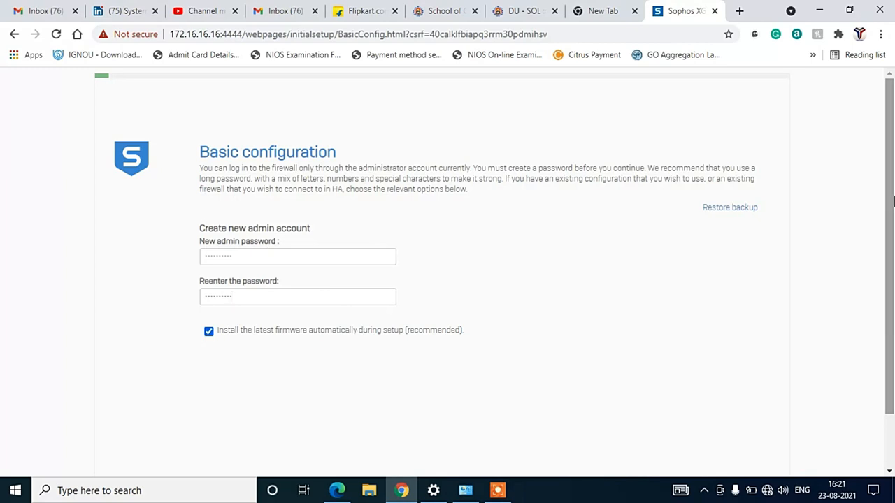
{"action": "scroll", "scroll_direction": "down", "scroll_amount": 3}
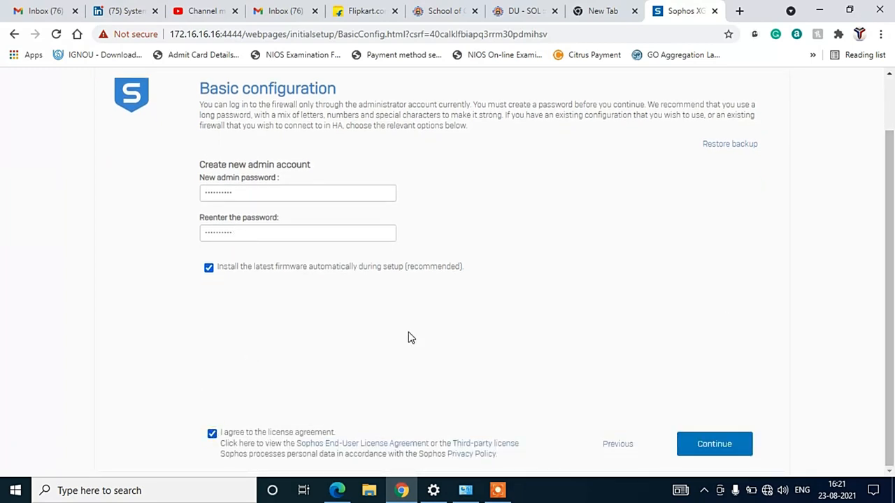
{"action": "mouse_move", "coordinate": [718, 448]}
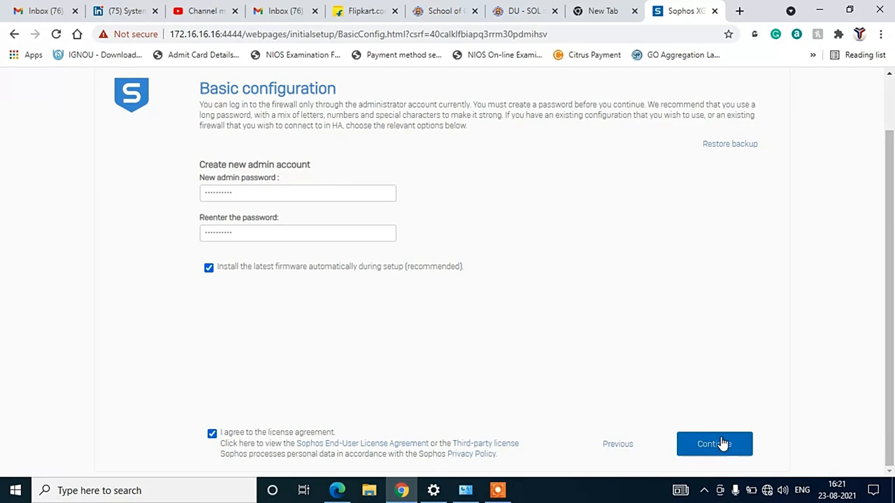
{"action": "left_click", "coordinate": [714, 445]}
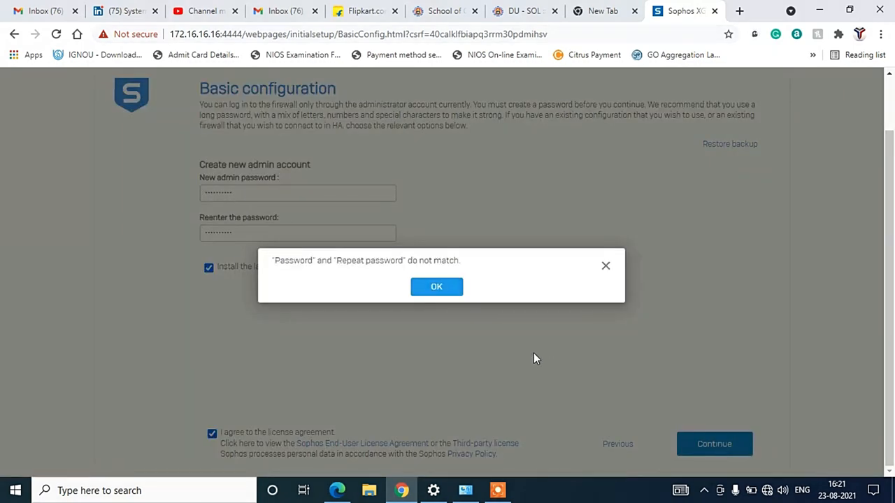
- Dismiss the password mismatch alert, retype the confirmation and submit again to reach Internet connection
{"action": "left_click", "coordinate": [436, 286]}
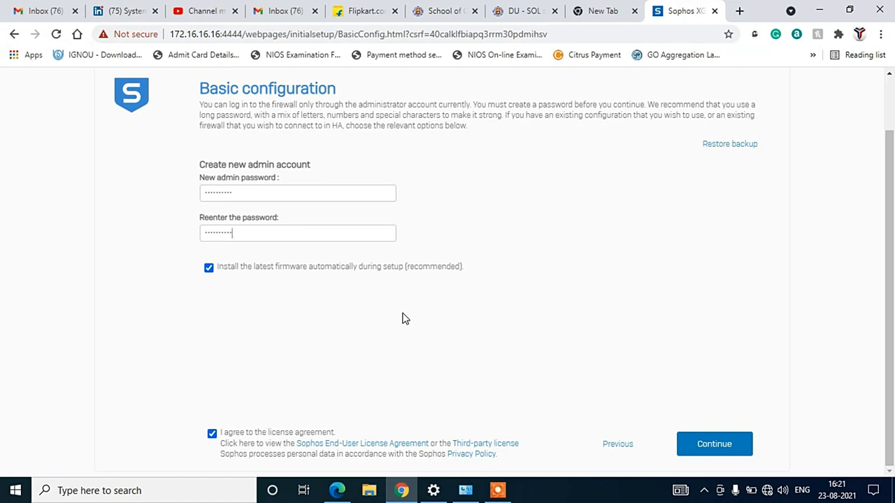
{"action": "left_click", "coordinate": [713, 444]}
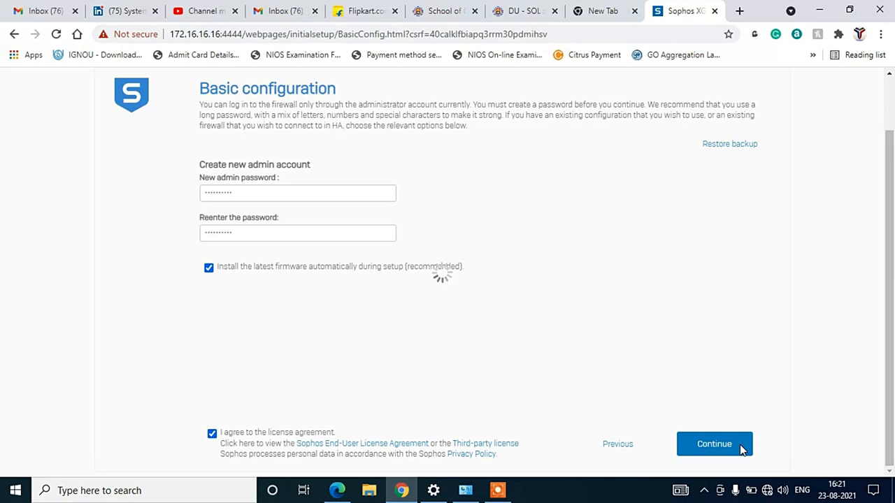
{"action": "left_click", "coordinate": [715, 445]}
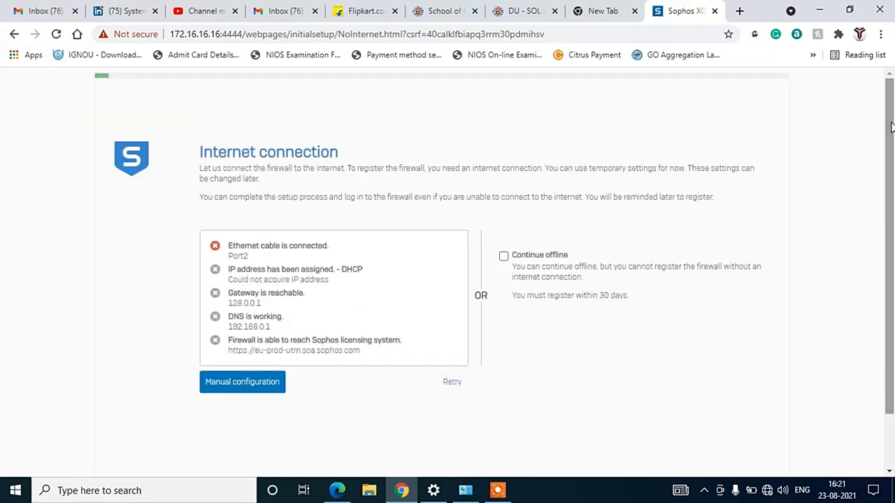
- Choose 'Continue offline' without registering and advance to the Name and time zone page
{"action": "scroll", "scroll_direction": "down", "scroll_amount": 3}
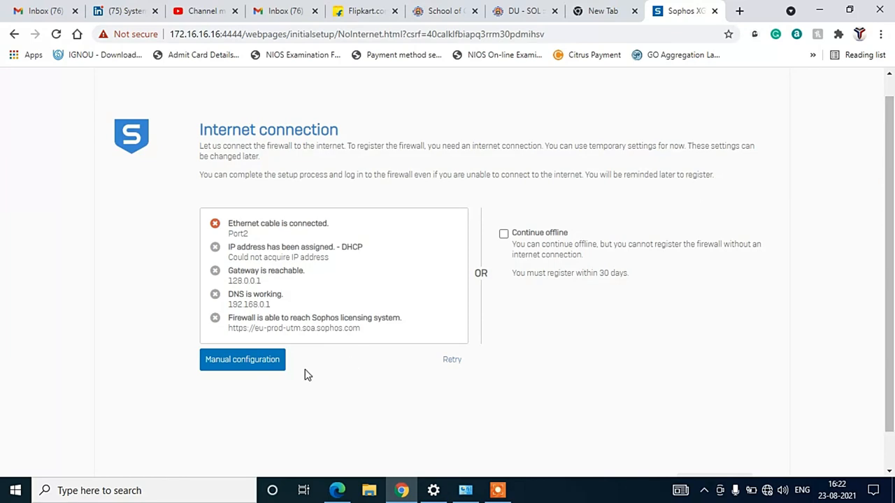
{"action": "mouse_move", "coordinate": [646, 259]}
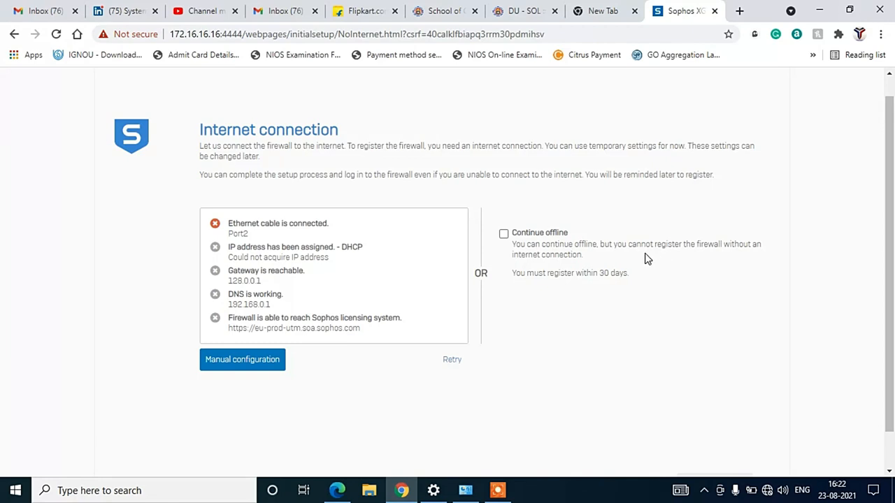
{"action": "left_click", "coordinate": [503, 232]}
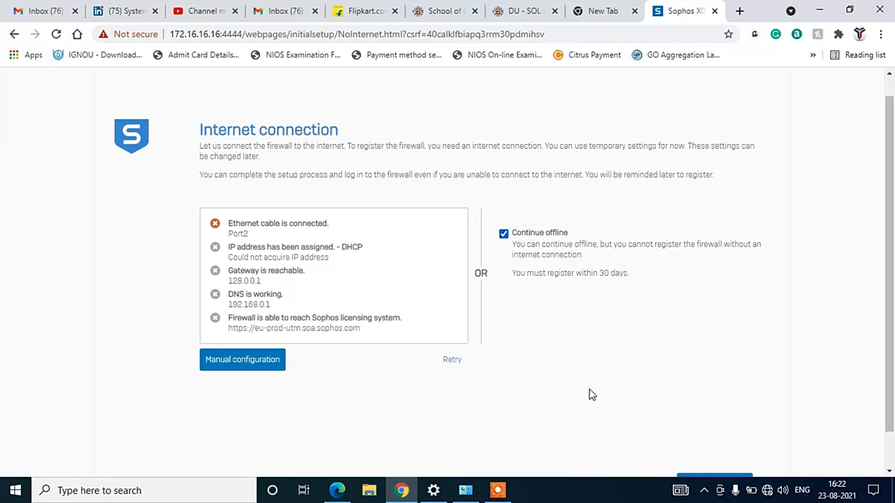
{"action": "scroll", "scroll_direction": "down", "scroll_amount": 3}
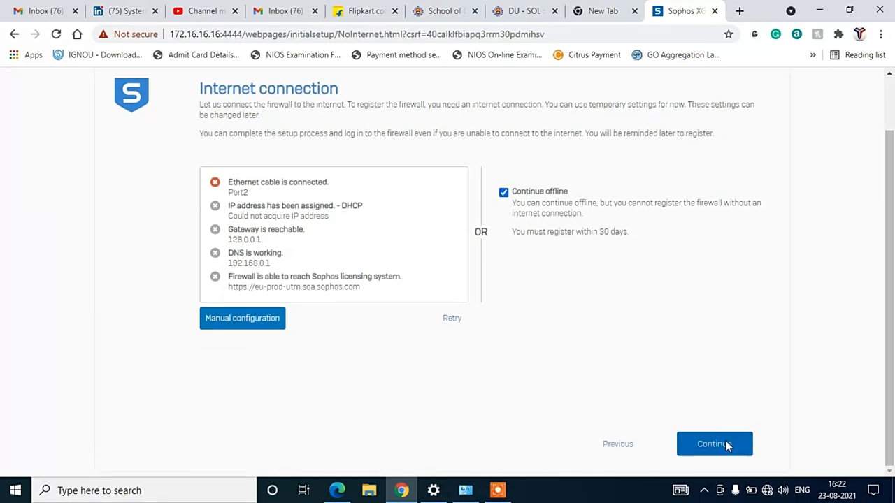
{"action": "left_click", "coordinate": [713, 443]}
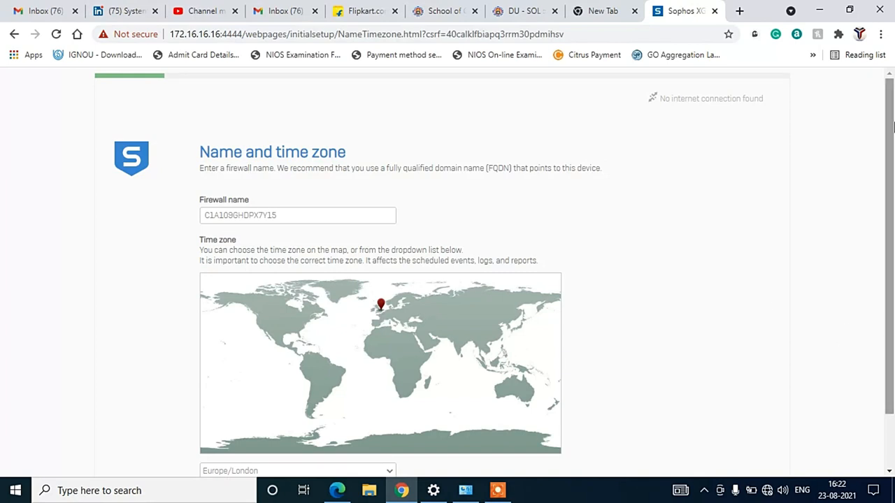
- Select India on the map for the Asia/Kolkata time zone and continue
{"action": "left_click", "coordinate": [469, 270]}
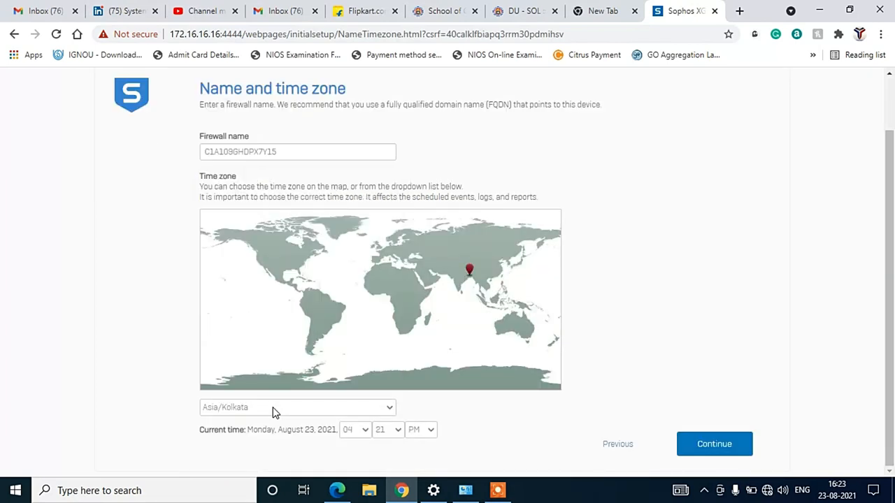
{"action": "mouse_move", "coordinate": [402, 465]}
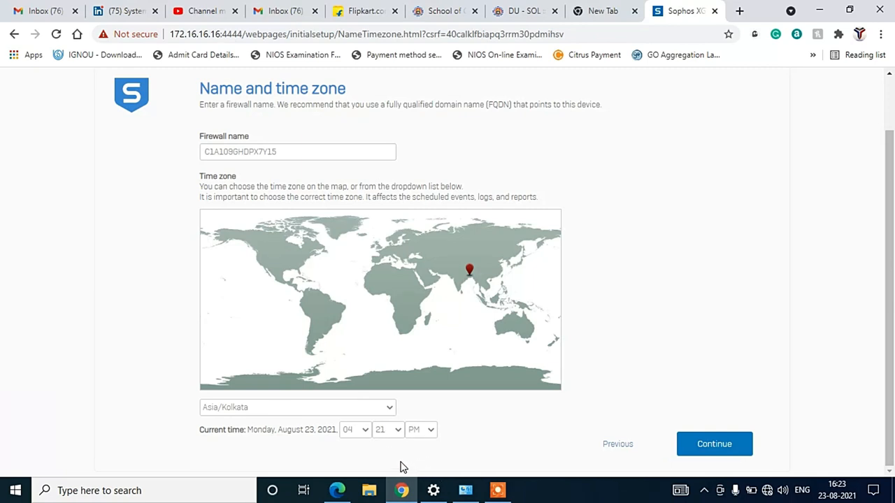
{"action": "mouse_move", "coordinate": [638, 450]}
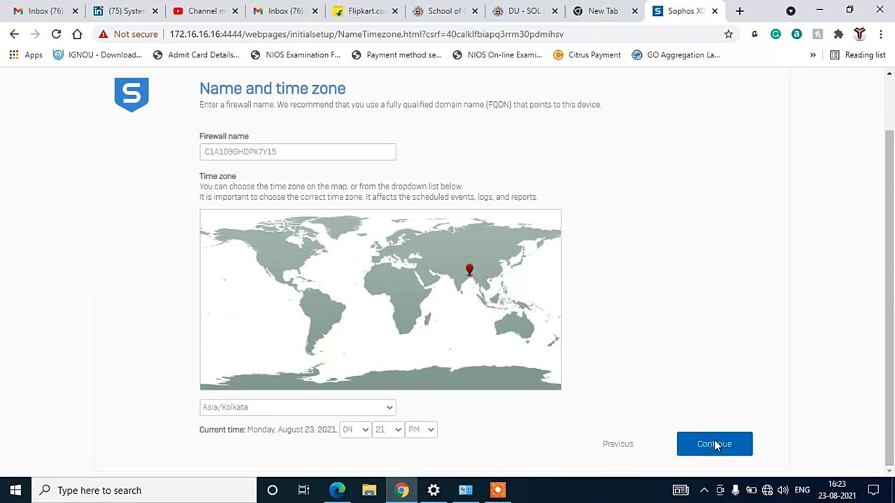
{"action": "left_click", "coordinate": [713, 444]}
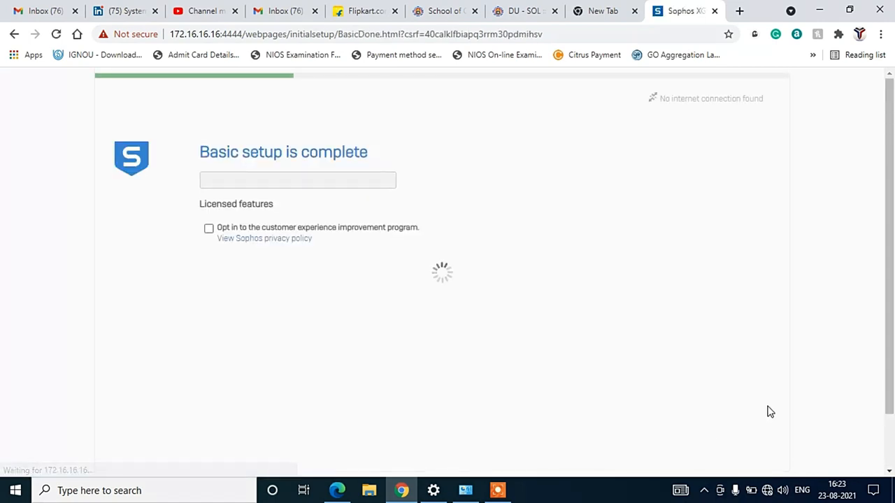
{"action": "mouse_move", "coordinate": [780, 403]}
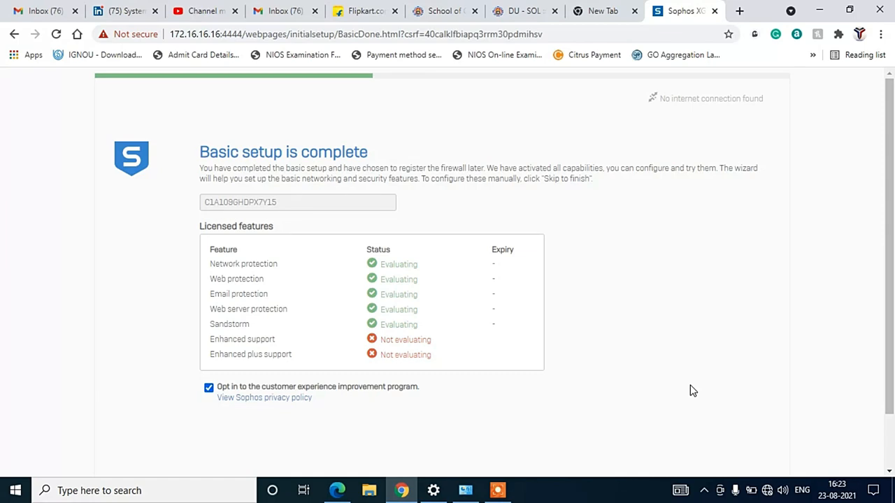
{"action": "mouse_move", "coordinate": [872, 329]}
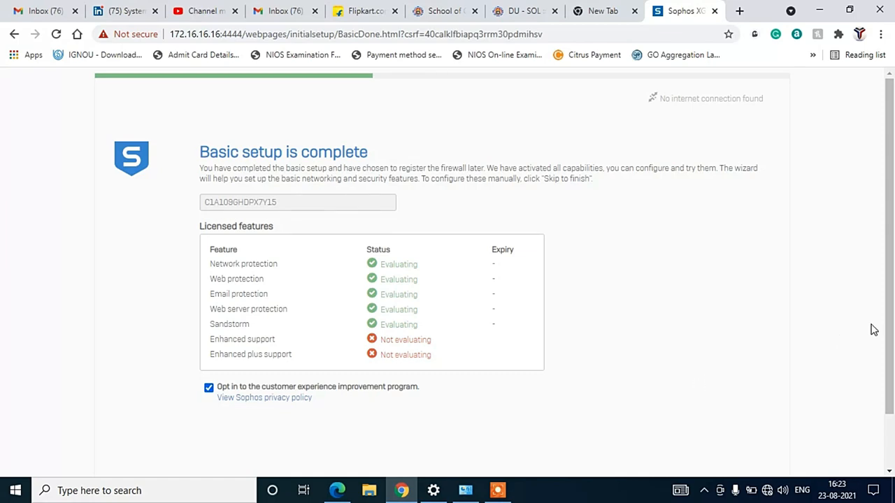
- Continue from the 'Basic setup is complete' summary to Network configuration (LAN)
{"action": "scroll", "scroll_direction": "down", "scroll_amount": 3}
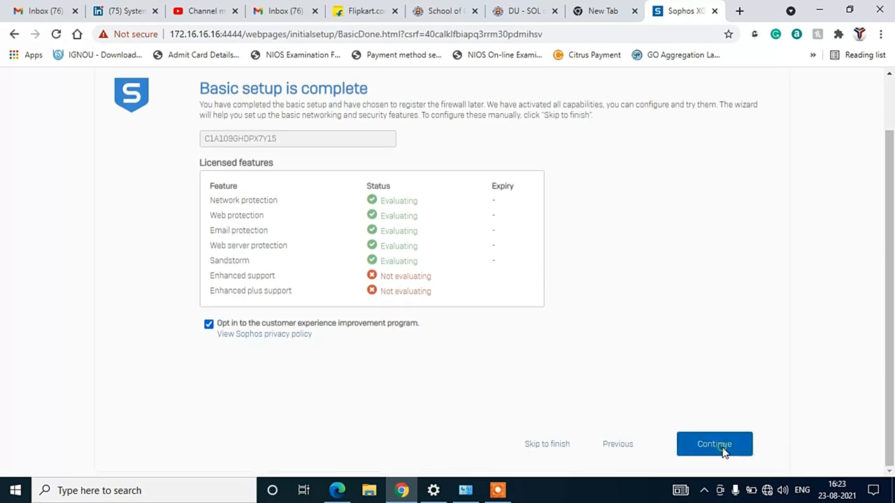
{"action": "left_click", "coordinate": [713, 445]}
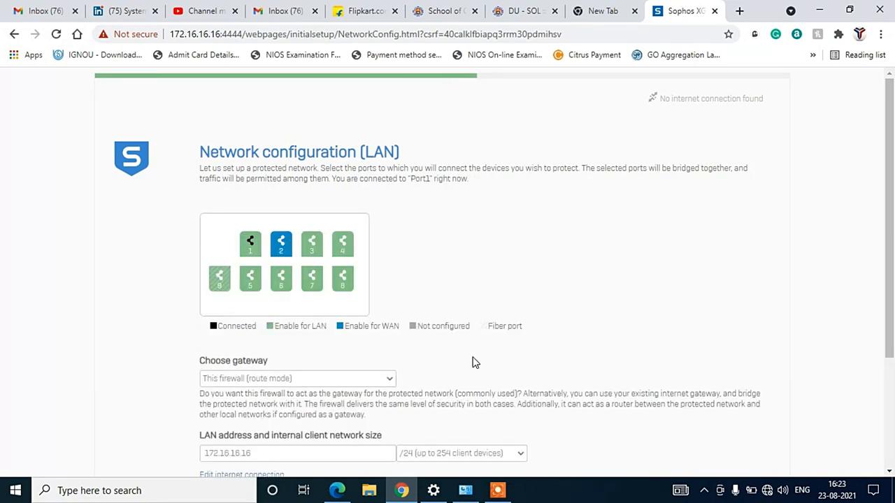
{"action": "mouse_move", "coordinate": [436, 366]}
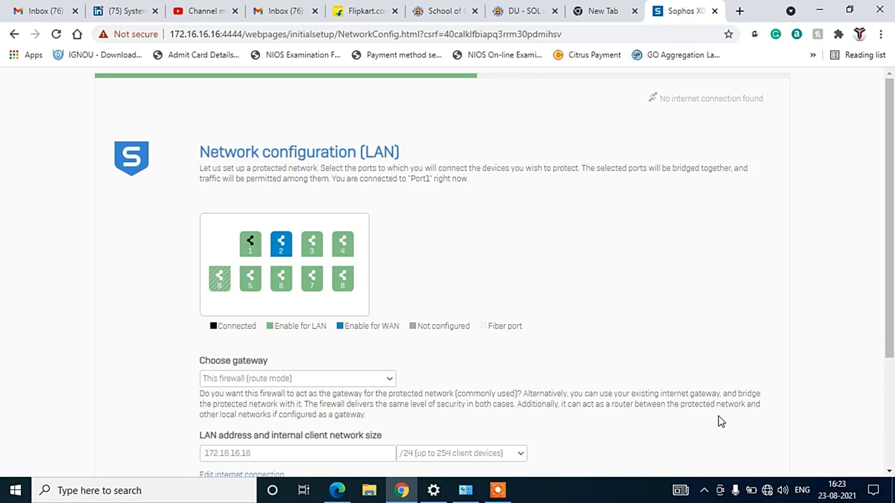
- Enter 192.168.1.1 as the LAN interface address
{"action": "scroll", "scroll_direction": "down", "scroll_amount": 3}
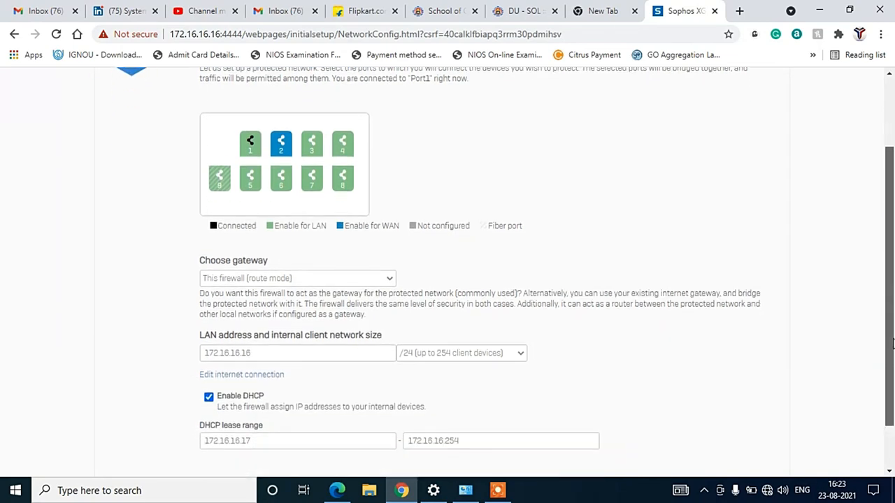
{"action": "scroll", "scroll_direction": "down", "scroll_amount": 3}
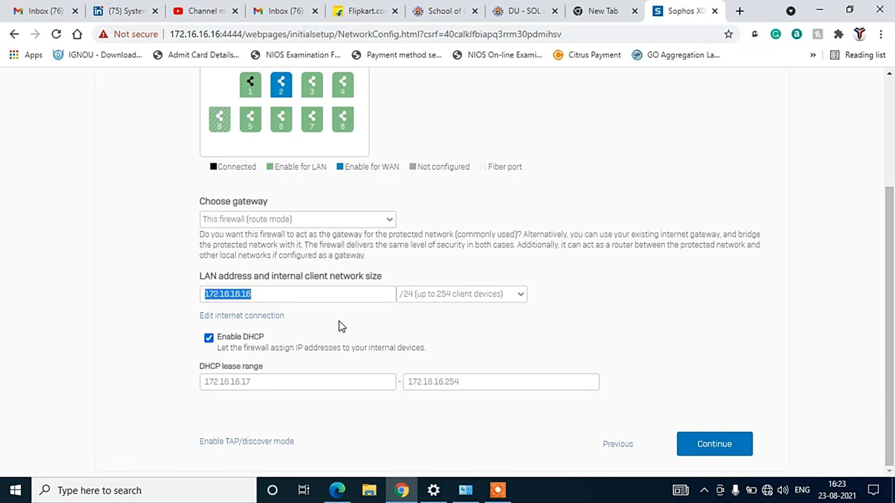
{"action": "type", "text": "1"}
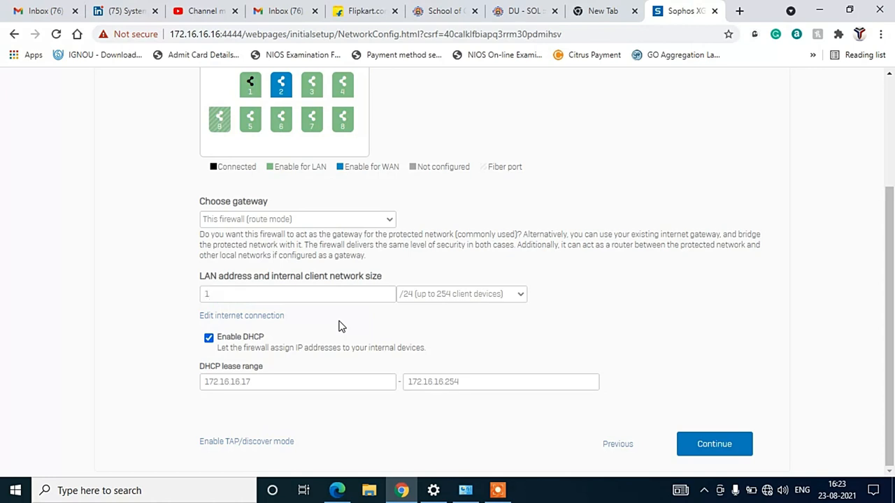
{"action": "type", "text": "192.1"}
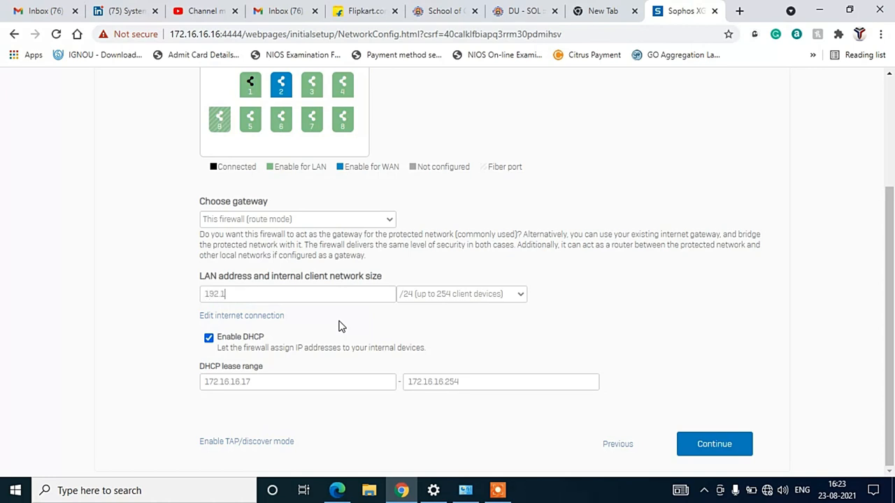
{"action": "type", "text": "68.1.1"}
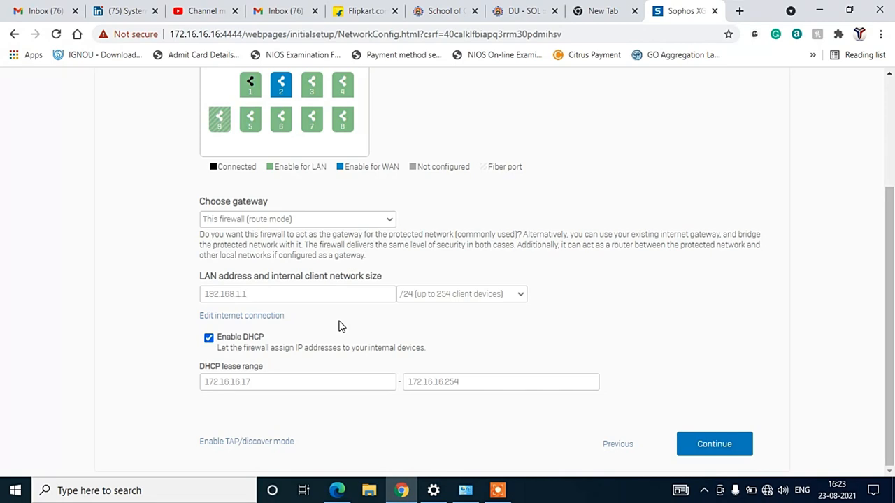
{"action": "mouse_move", "coordinate": [353, 325]}
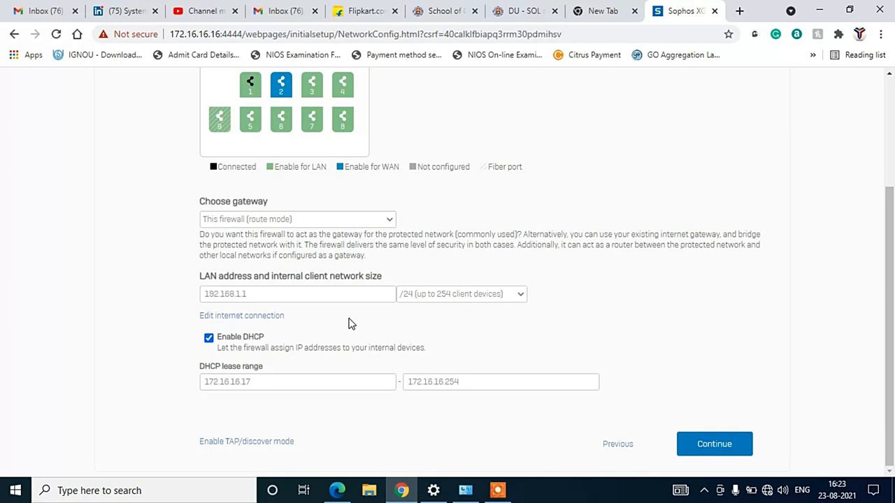
{"action": "mouse_move", "coordinate": [406, 313]}
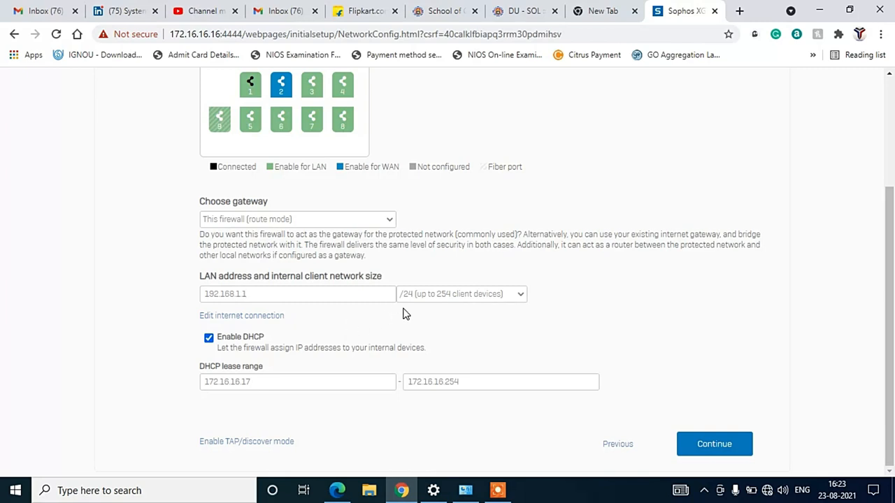
{"action": "mouse_move", "coordinate": [309, 344]}
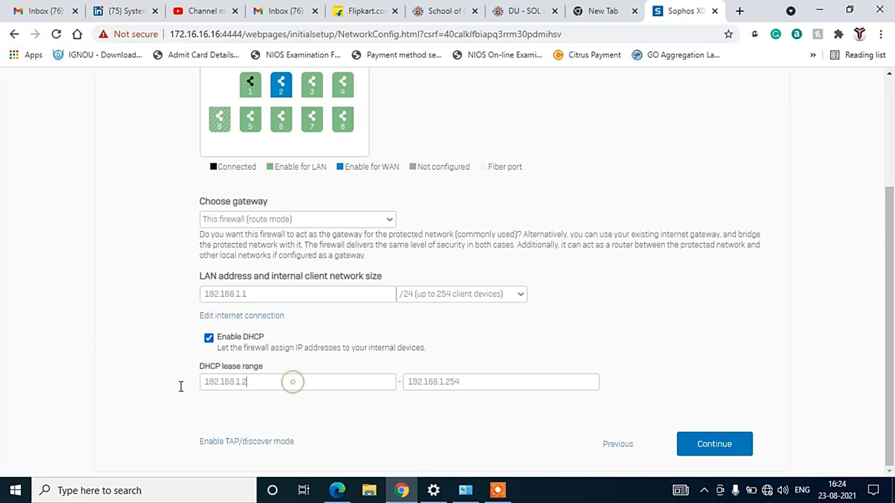
- Set the DHCP lease range to 192.168.1.2–192.168.1.254 and submit the network settings
{"action": "left_click", "coordinate": [489, 382]}
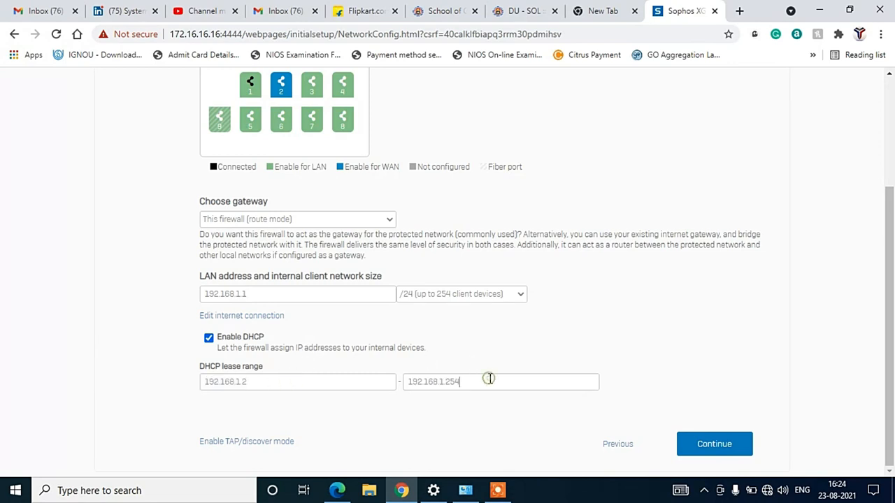
{"action": "left_click", "coordinate": [713, 445]}
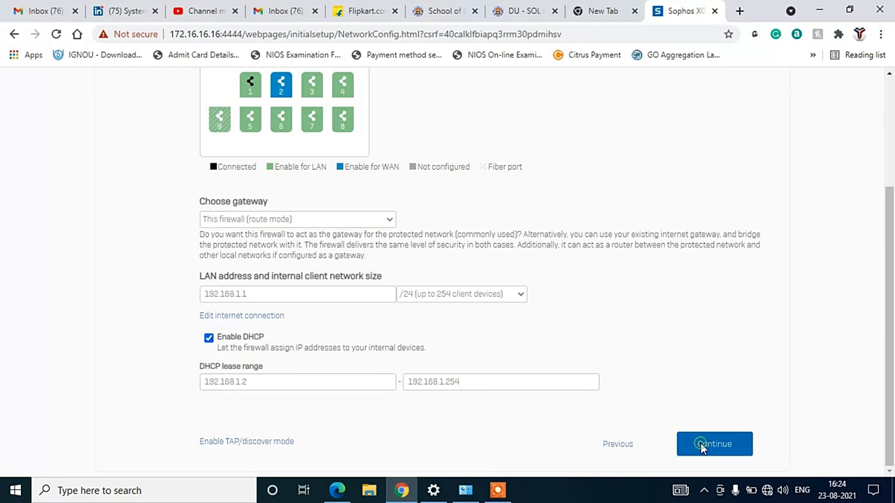
{"action": "left_click", "coordinate": [713, 444]}
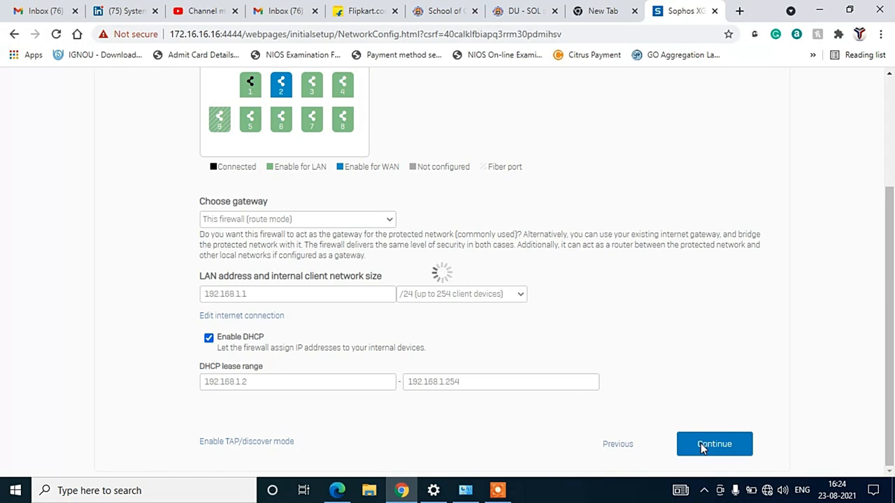
{"action": "left_click", "coordinate": [714, 445]}
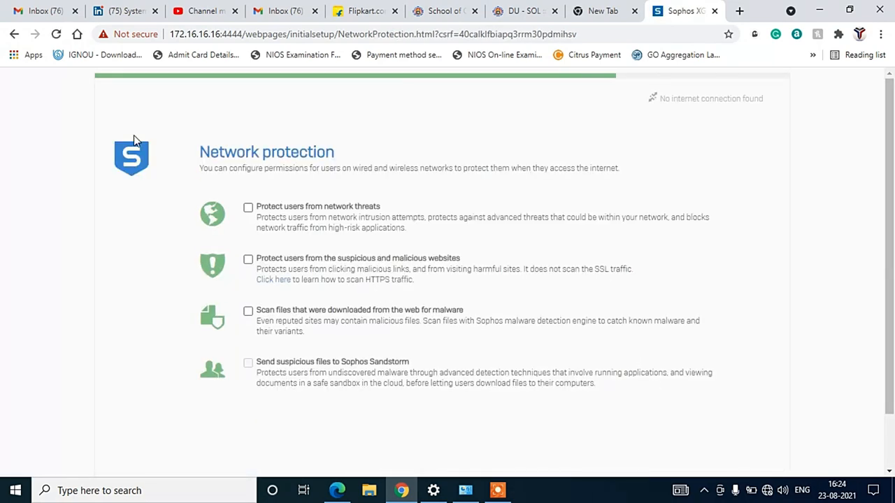
- Enable all four network protection options, including Sandstorm submissions, and continue to Notifications and backups
{"action": "left_click", "coordinate": [247, 207]}
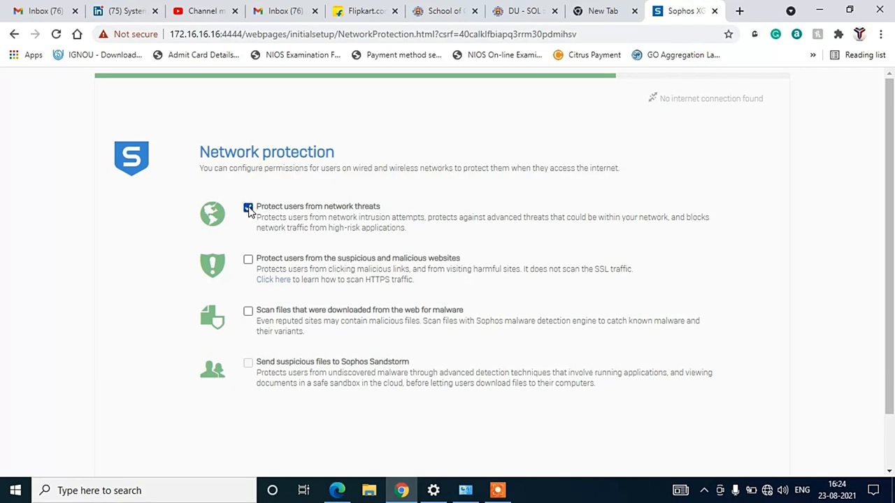
{"action": "left_click", "coordinate": [248, 259]}
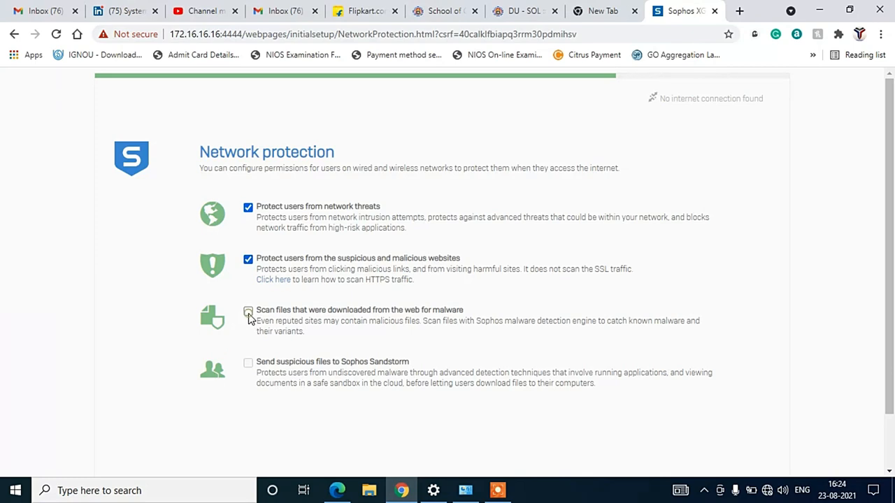
{"action": "left_click", "coordinate": [248, 310]}
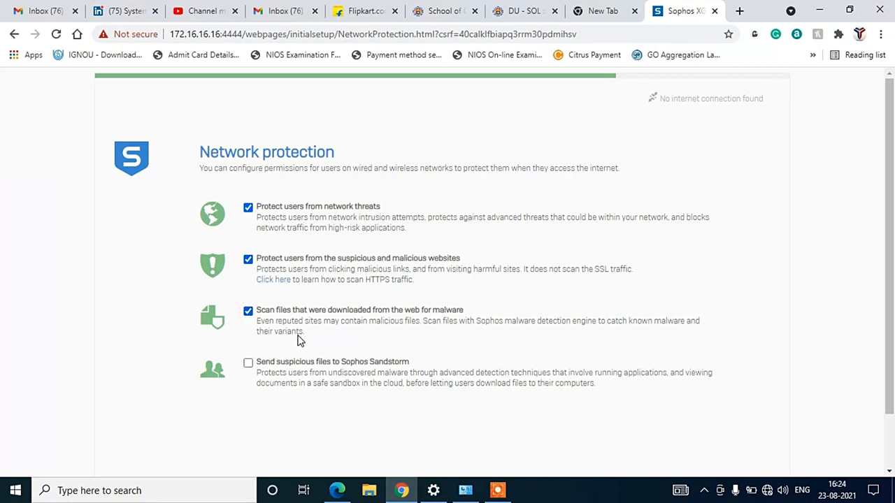
{"action": "mouse_move", "coordinate": [277, 354]}
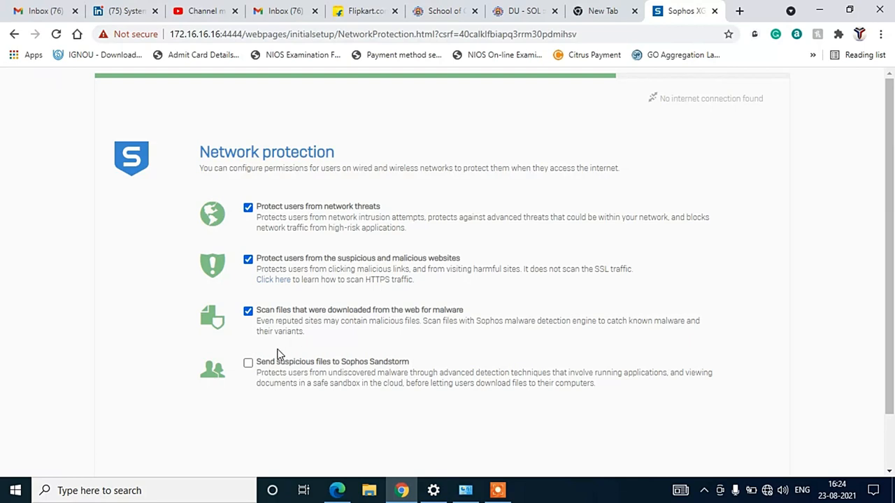
{"action": "left_click", "coordinate": [249, 364]}
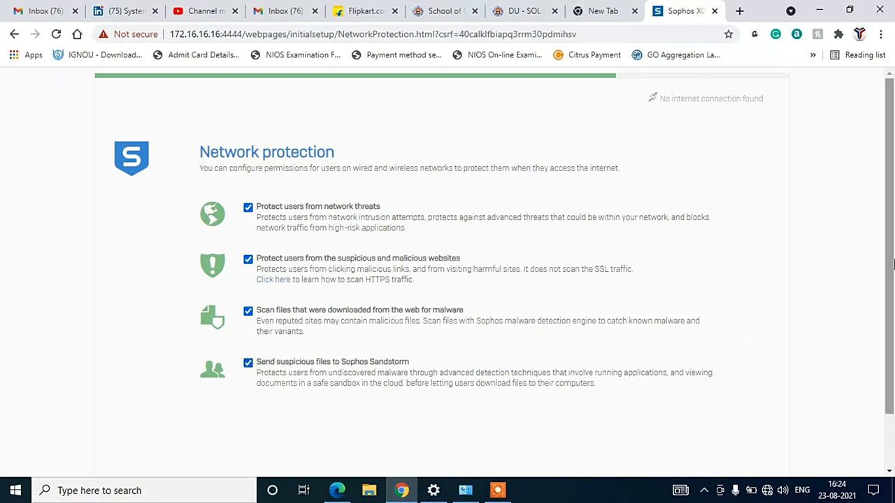
{"action": "scroll", "scroll_direction": "down", "scroll_amount": 3}
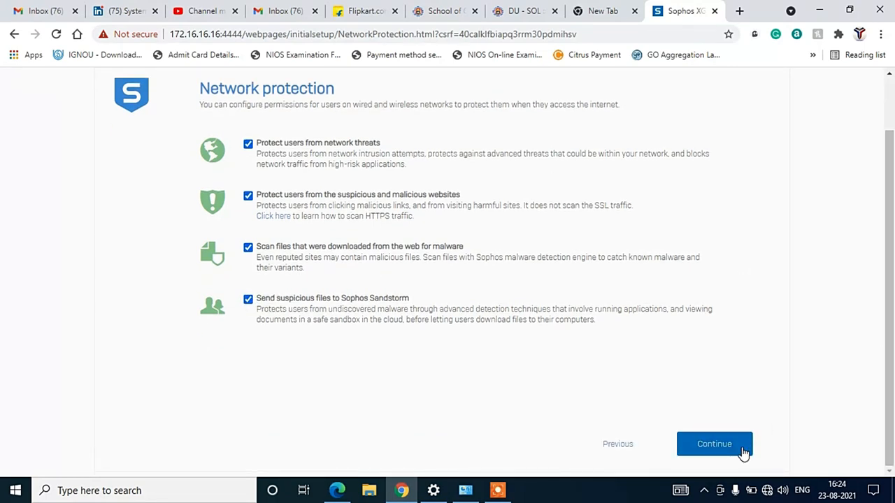
{"action": "left_click", "coordinate": [716, 443]}
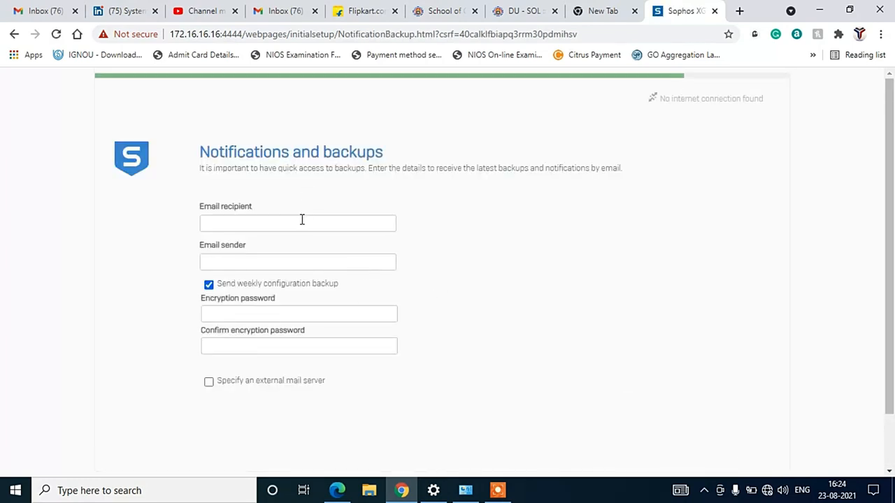
{"action": "type", "text": "i"}
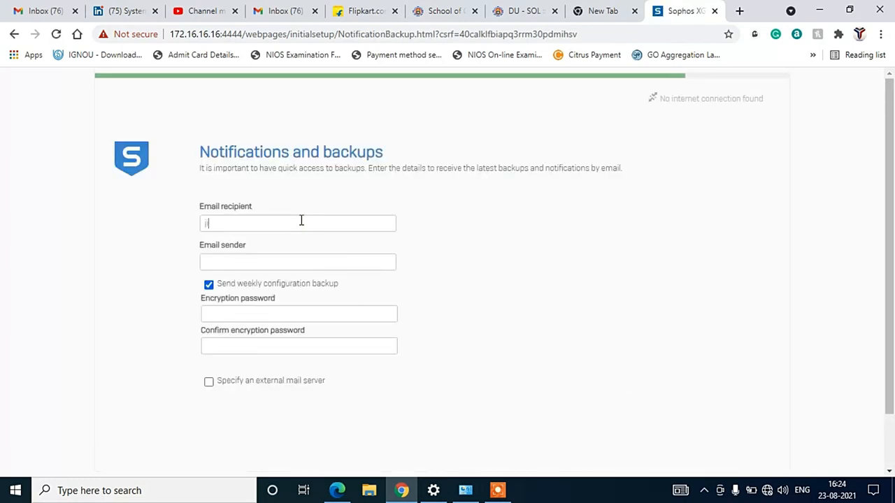
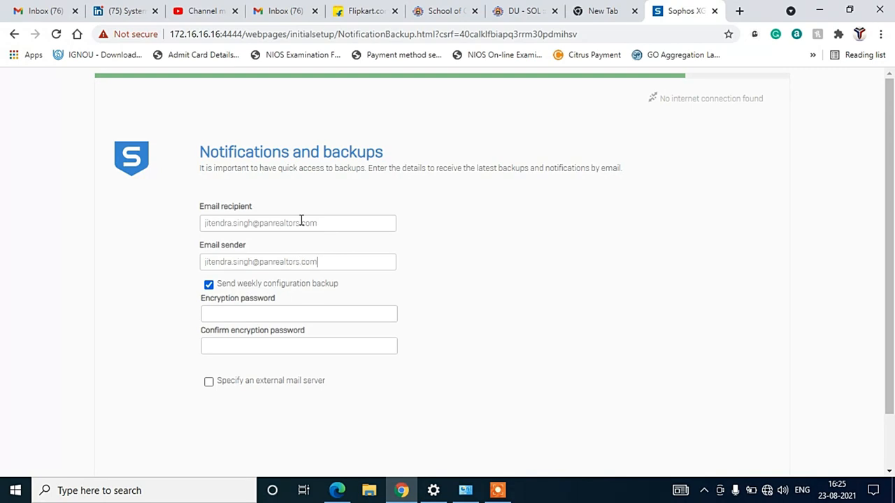
- Enter the backup encryption password and leave the external mail server option unchecked
{"action": "left_click", "coordinate": [298, 313]}
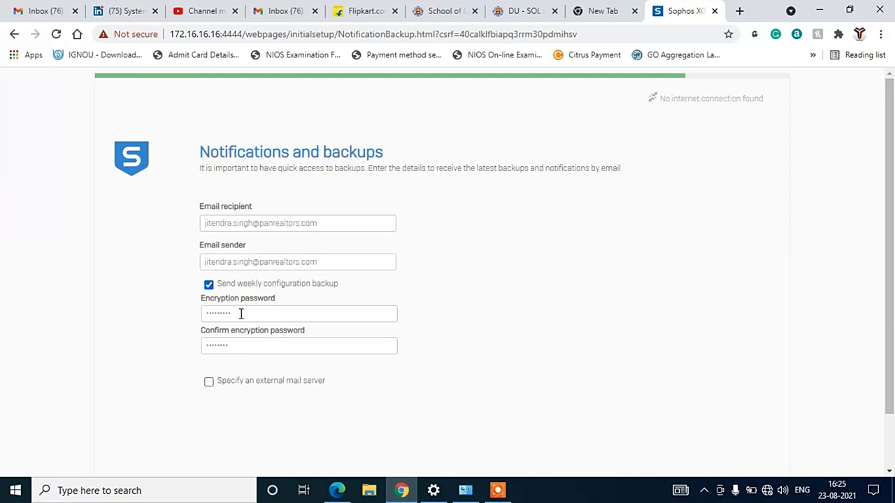
{"action": "mouse_move", "coordinate": [220, 366]}
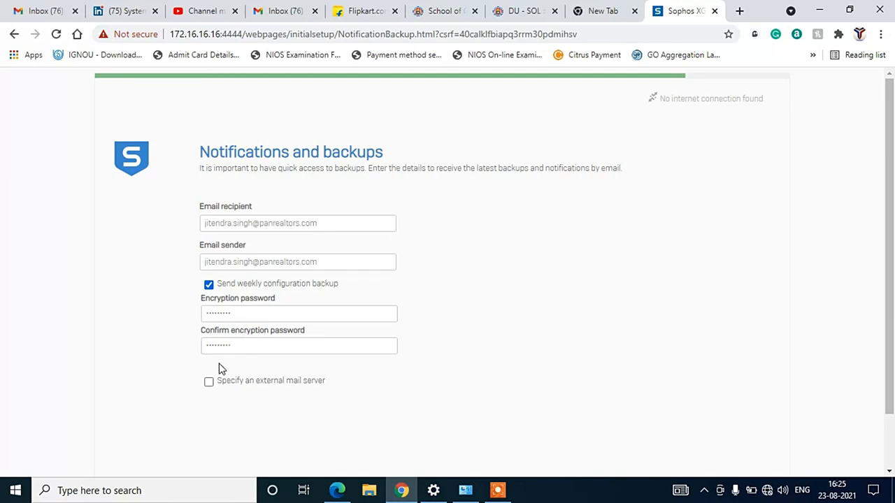
{"action": "left_click", "coordinate": [208, 380]}
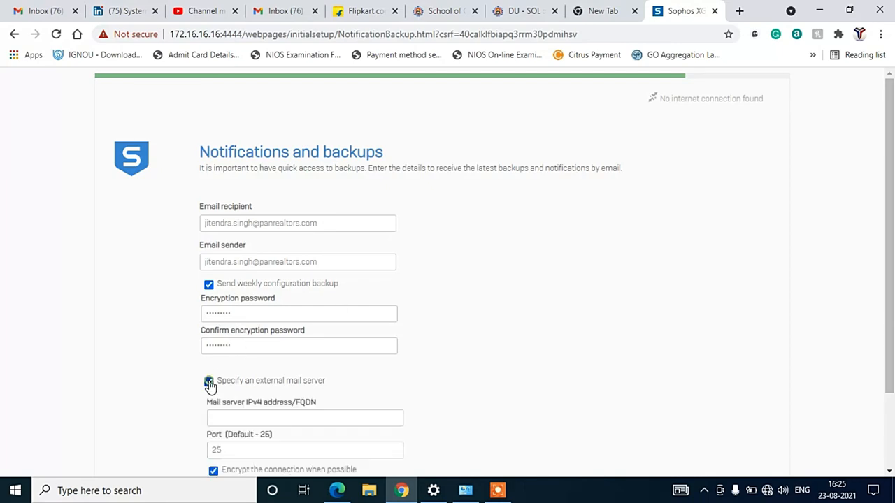
{"action": "left_click", "coordinate": [208, 381]}
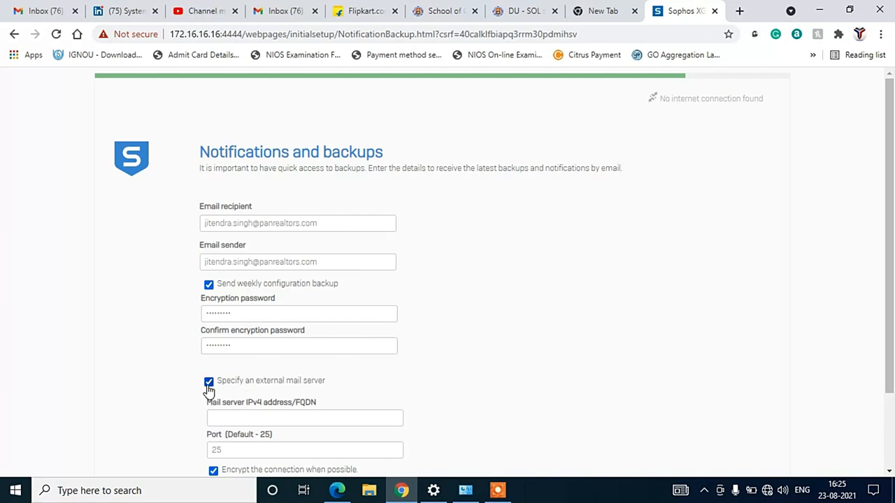
{"action": "left_click", "coordinate": [209, 380]}
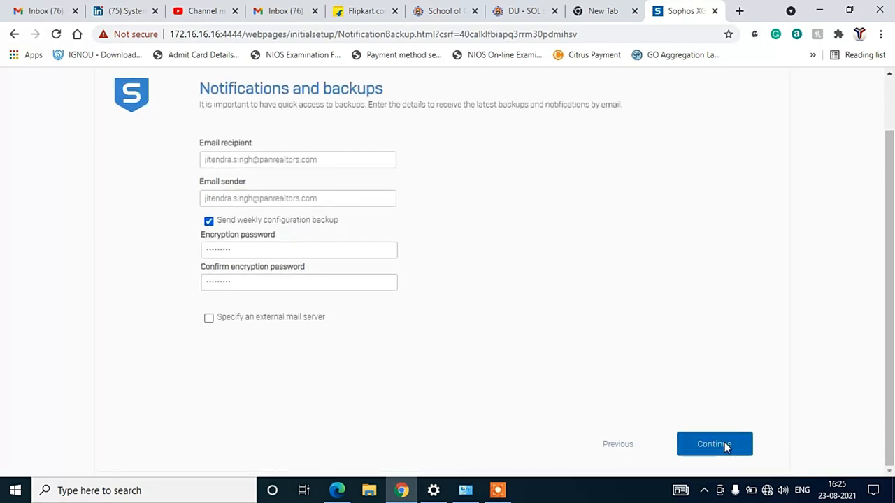
- Submit, dismiss the 12-character password warning, and begin a longer encryption password
{"action": "left_click", "coordinate": [713, 445]}
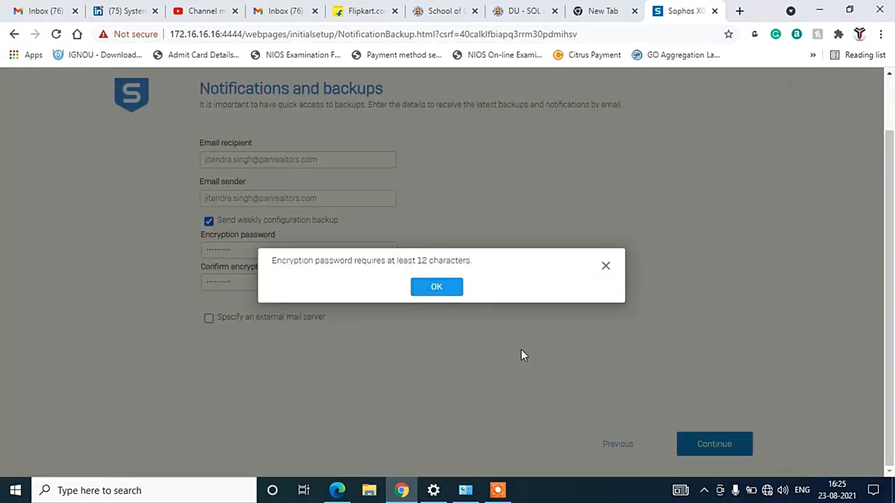
{"action": "left_click", "coordinate": [436, 286]}
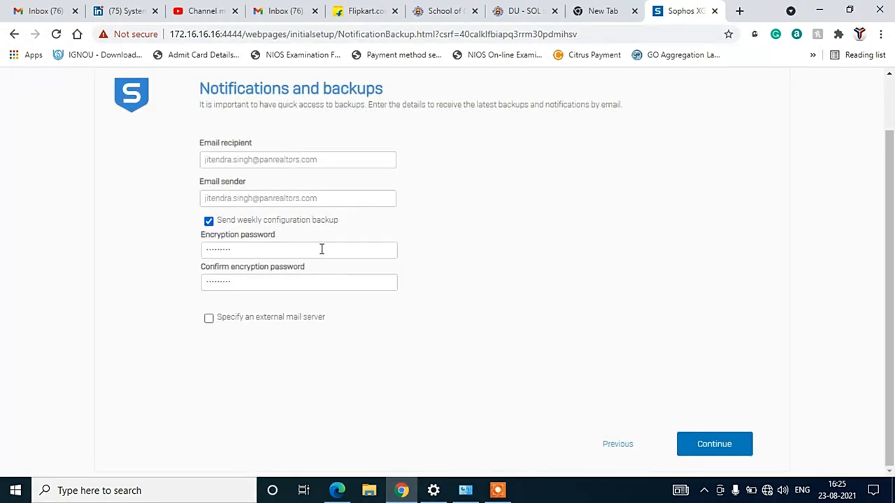
{"action": "left_click", "coordinate": [299, 249]}
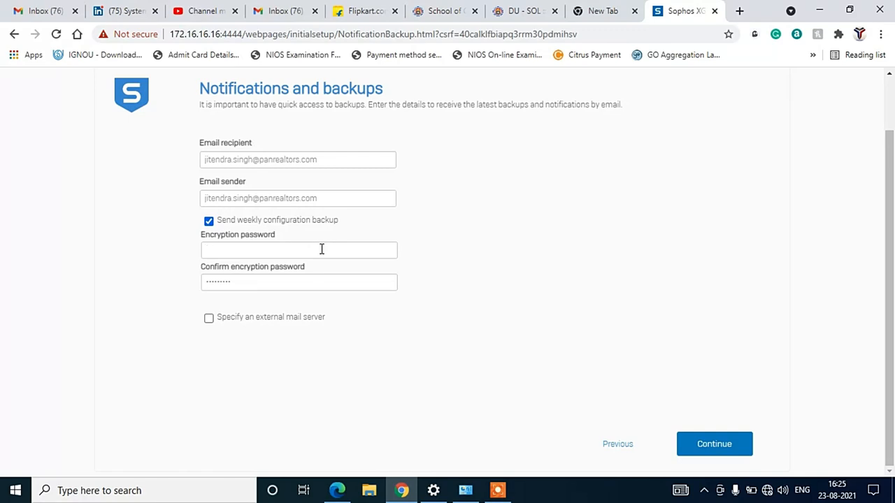
{"action": "type", "text": "•"}
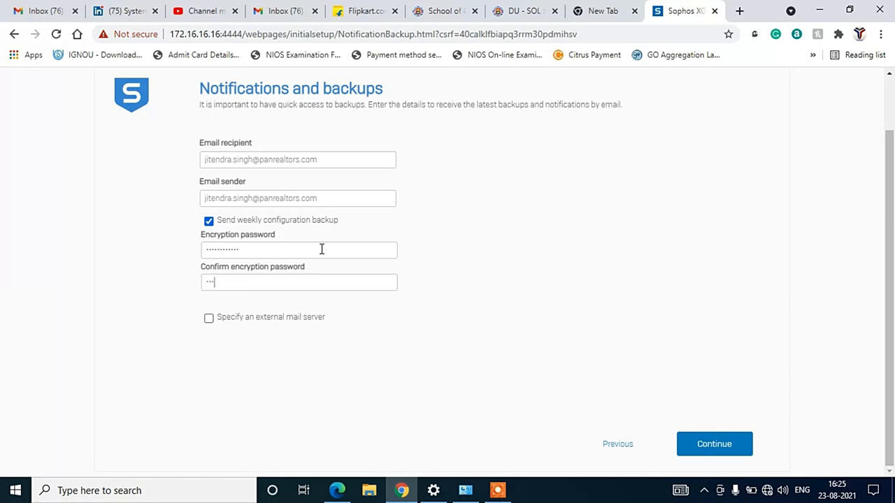
- Confirm the longer encryption password, review the configuration summary and finish setup
{"action": "type", "text": "••••••"}
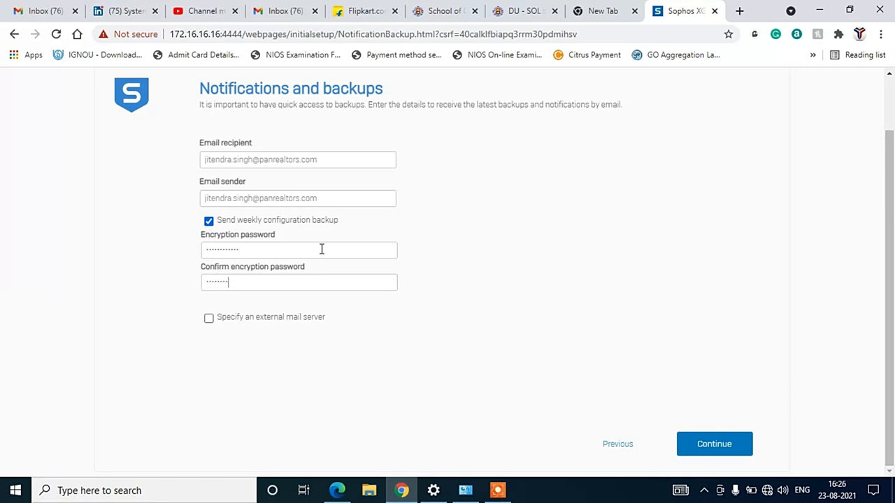
{"action": "type", "text": "••••"}
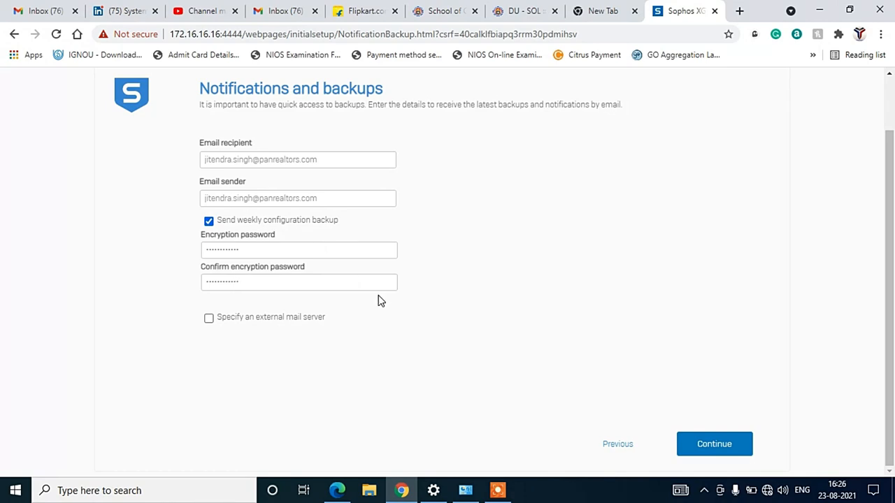
{"action": "left_click", "coordinate": [713, 443]}
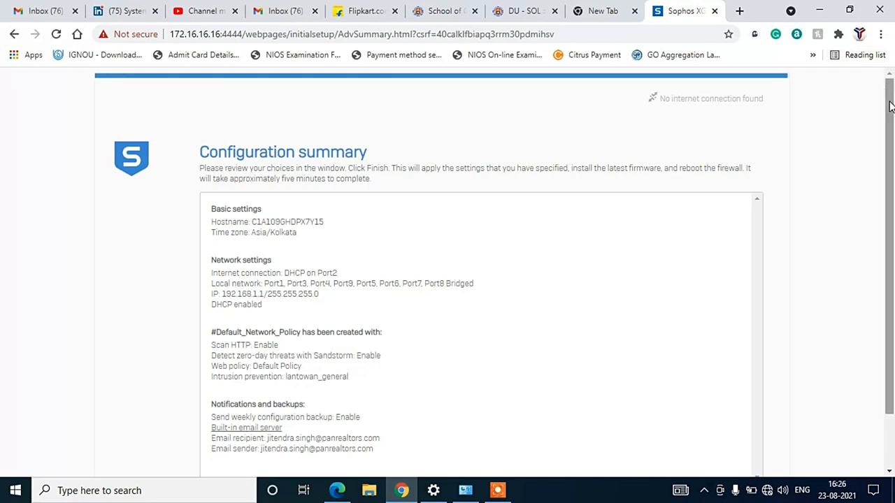
{"action": "scroll", "scroll_direction": "down", "scroll_amount": 3}
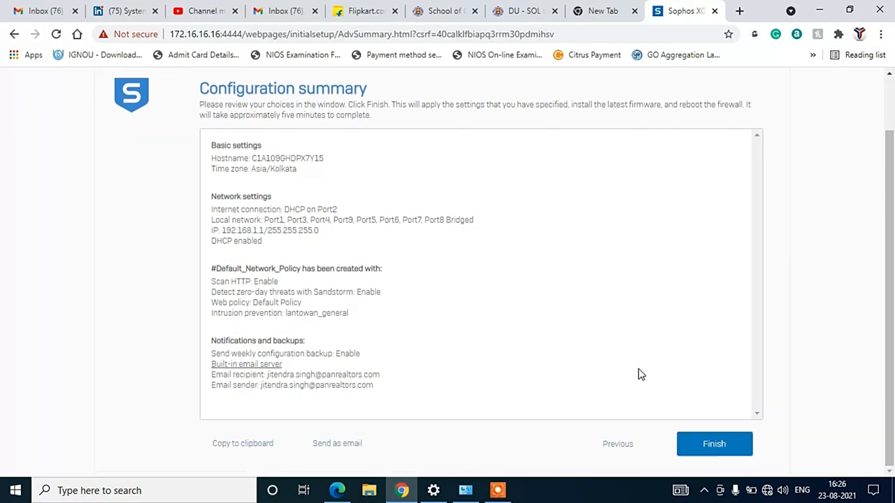
{"action": "left_click", "coordinate": [712, 444]}
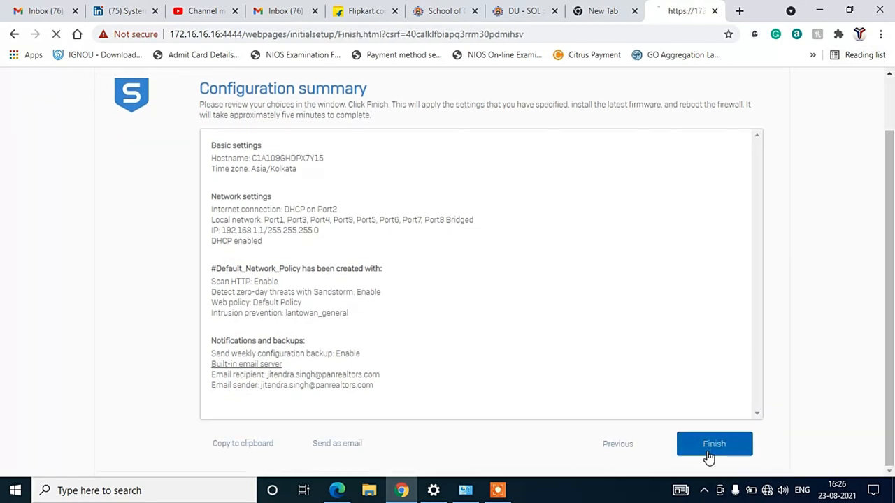
- Confirm applying the configuration so the firewall restarts
{"action": "left_click", "coordinate": [713, 444]}
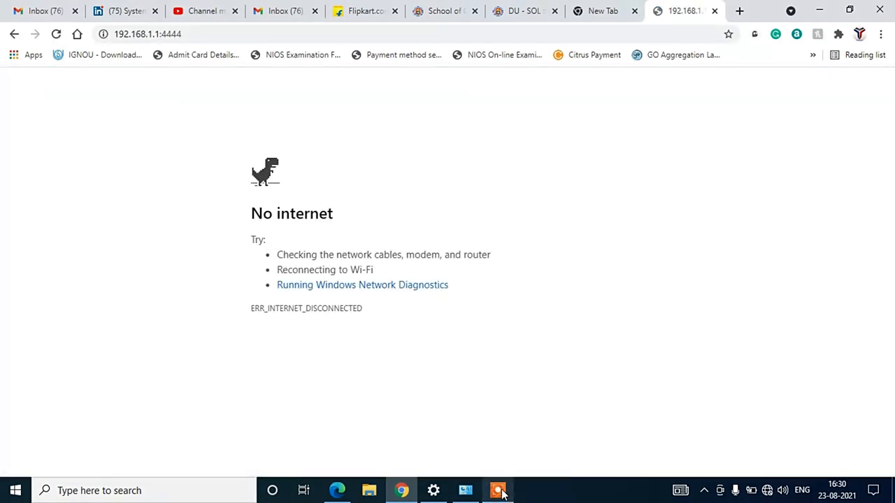
- Check Ethernet details show DHCP address 192.168.1.2 with gateway 192.168.1.1, then close them
{"action": "left_click", "coordinate": [497, 489]}
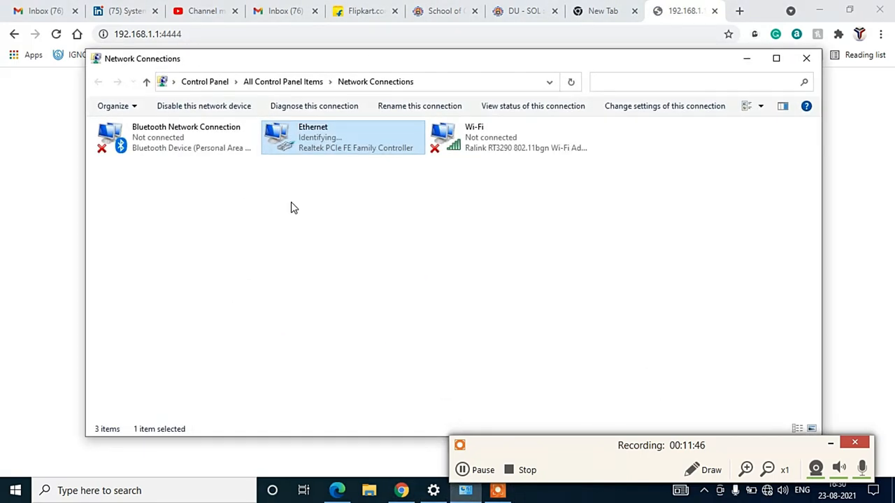
{"action": "mouse_move", "coordinate": [310, 193]}
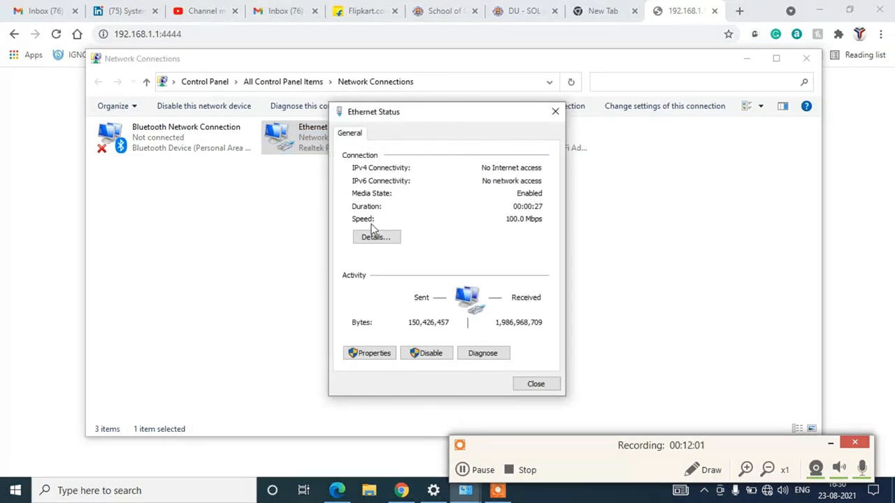
{"action": "left_click", "coordinate": [376, 236]}
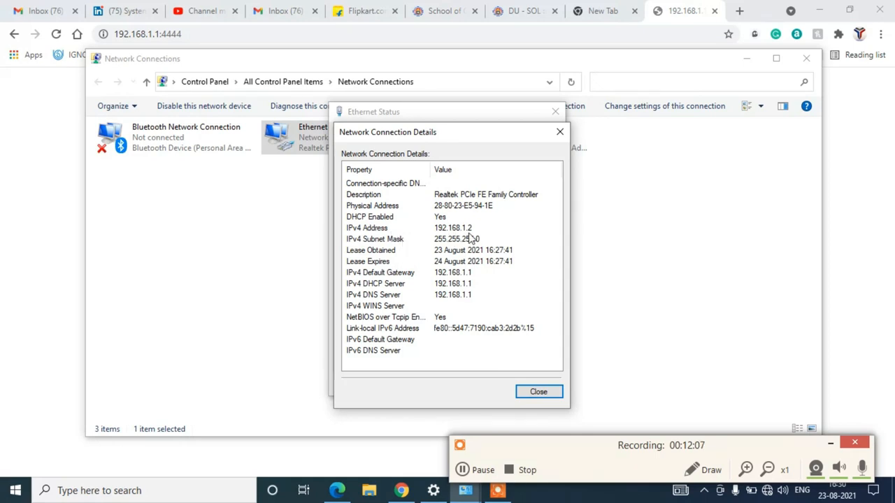
{"action": "mouse_move", "coordinate": [489, 234]}
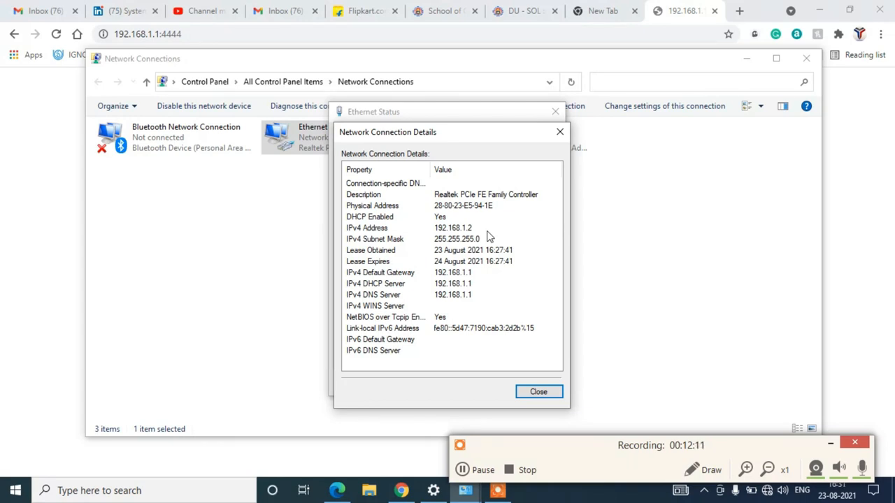
{"action": "left_click", "coordinate": [538, 391]}
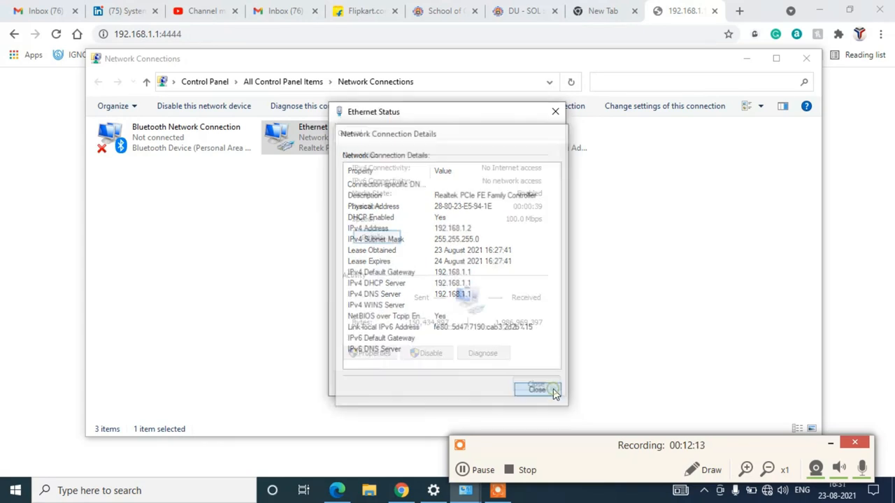
{"action": "left_click", "coordinate": [537, 389]}
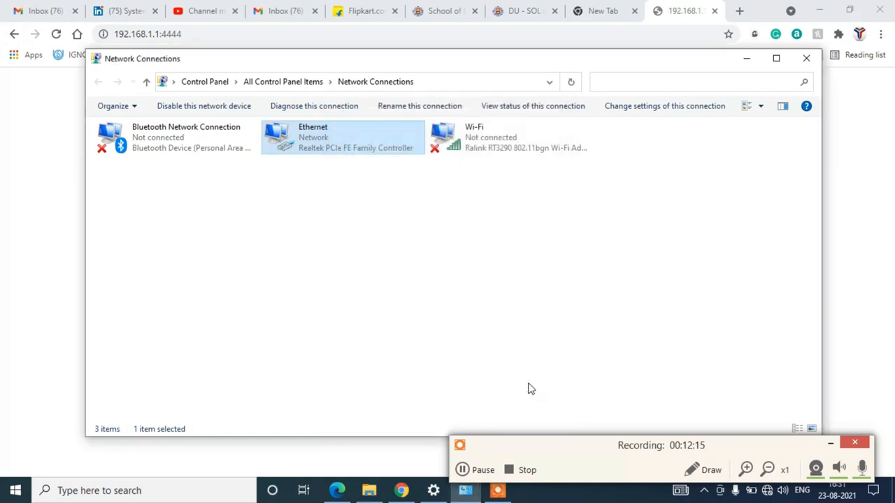
- Reload 192.168.1.1:4444 in Chrome and proceed past the certificate warning via Advanced
{"action": "left_click", "coordinate": [805, 59]}
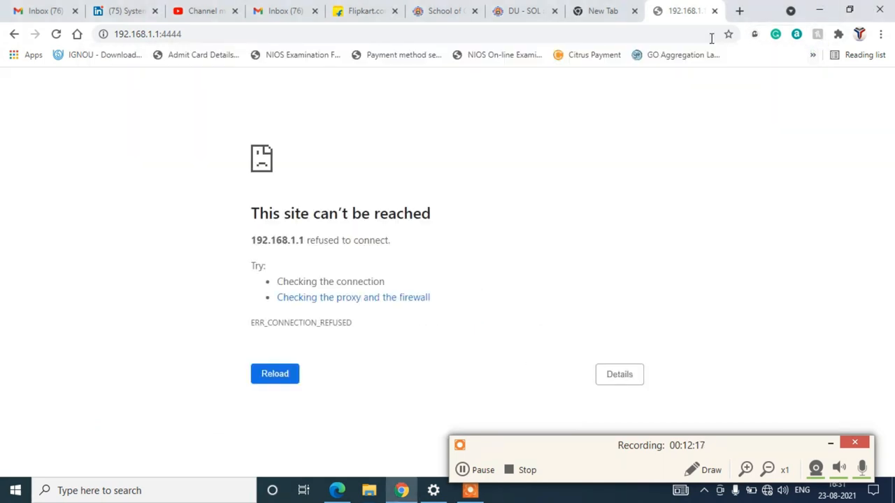
{"action": "left_click", "coordinate": [146, 34]}
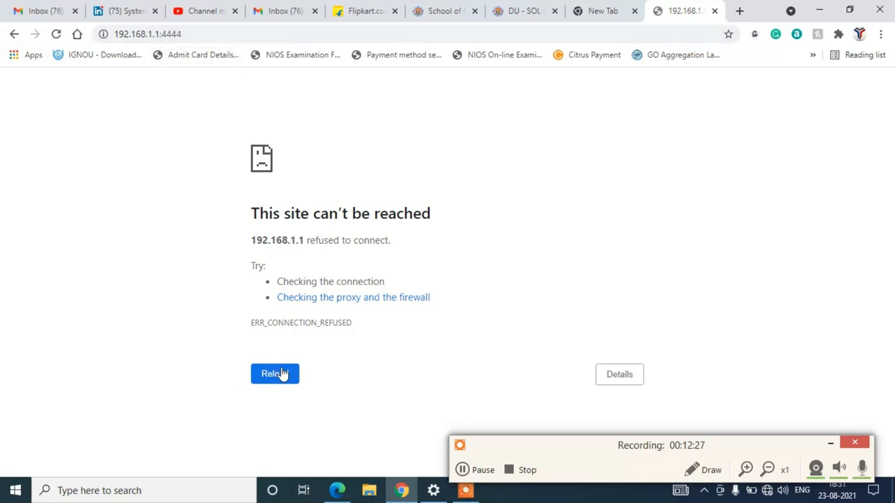
{"action": "left_click", "coordinate": [274, 373]}
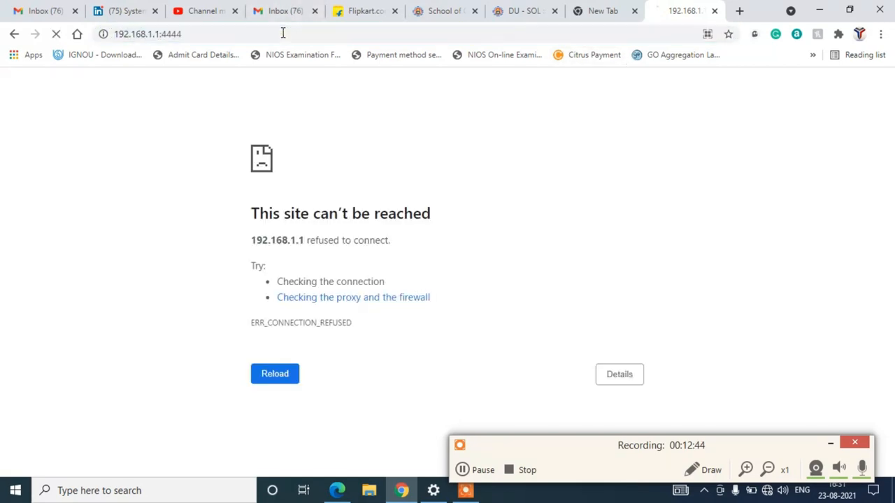
{"action": "left_click", "coordinate": [274, 373]}
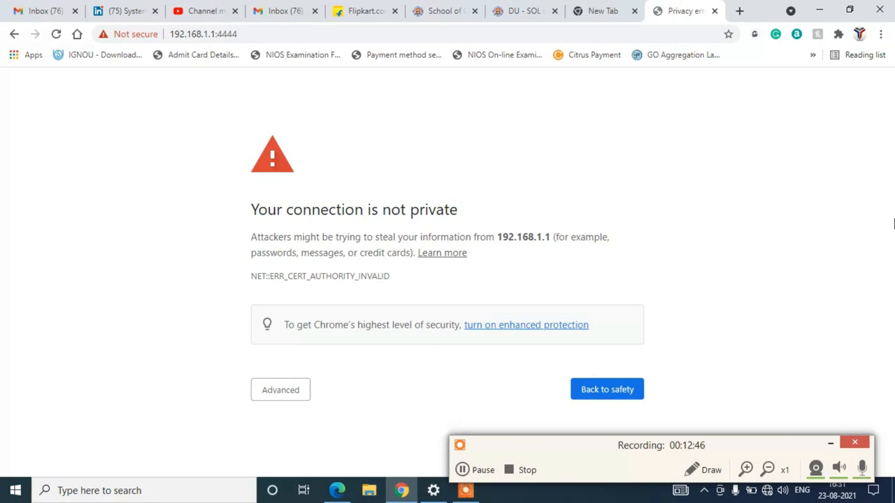
{"action": "left_click", "coordinate": [279, 388]}
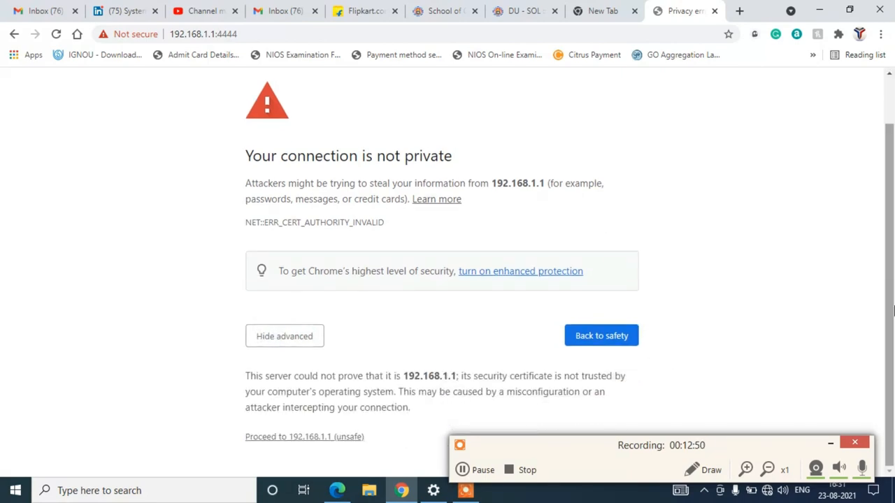
{"action": "left_click", "coordinate": [282, 436]}
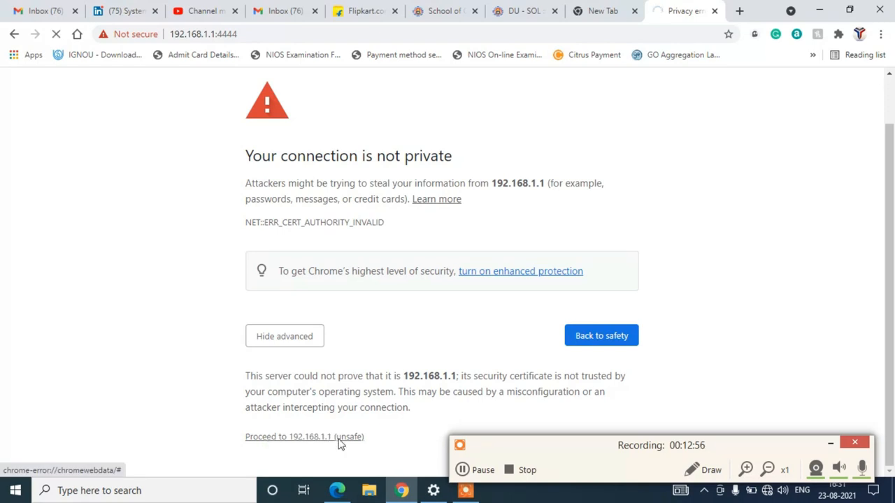
- Proceed to the firewall page and log in as admin with the password
{"action": "left_click", "coordinate": [305, 436]}
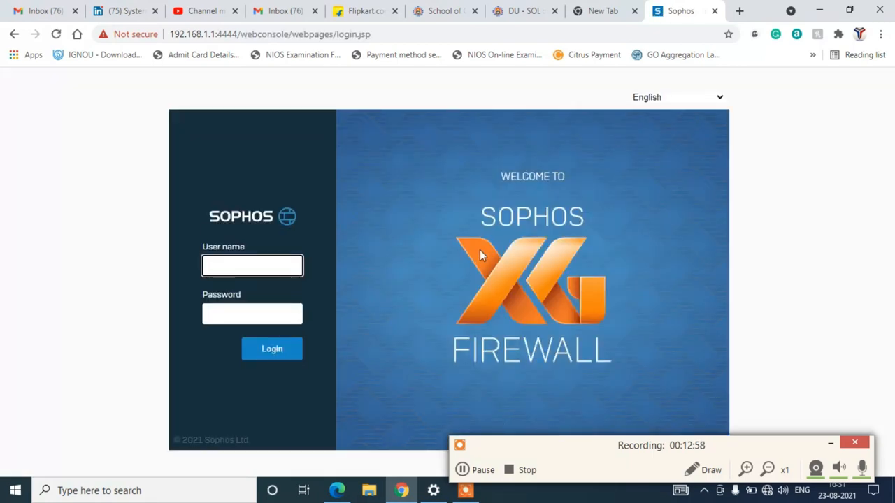
{"action": "mouse_move", "coordinate": [232, 152]}
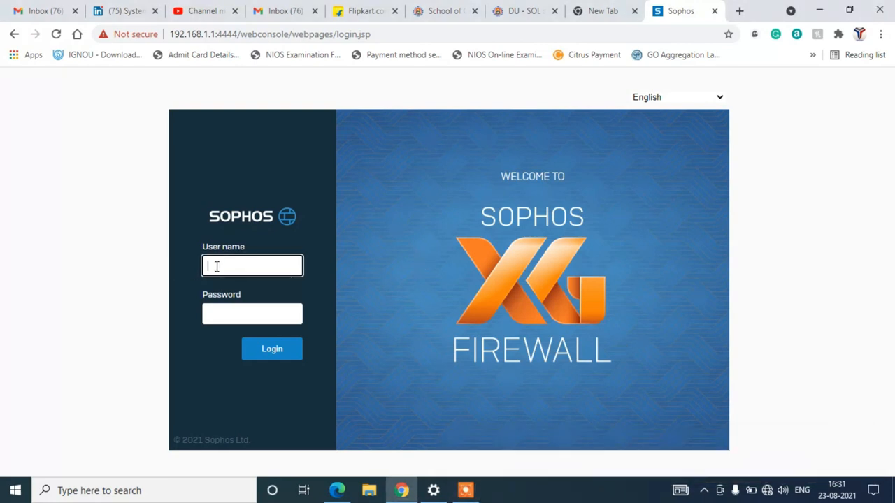
{"action": "type", "text": "admin"}
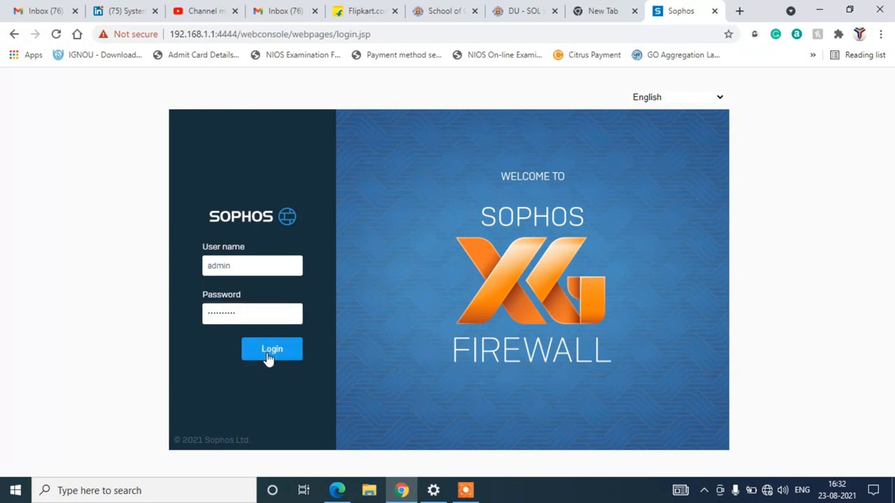
{"action": "left_click", "coordinate": [272, 350]}
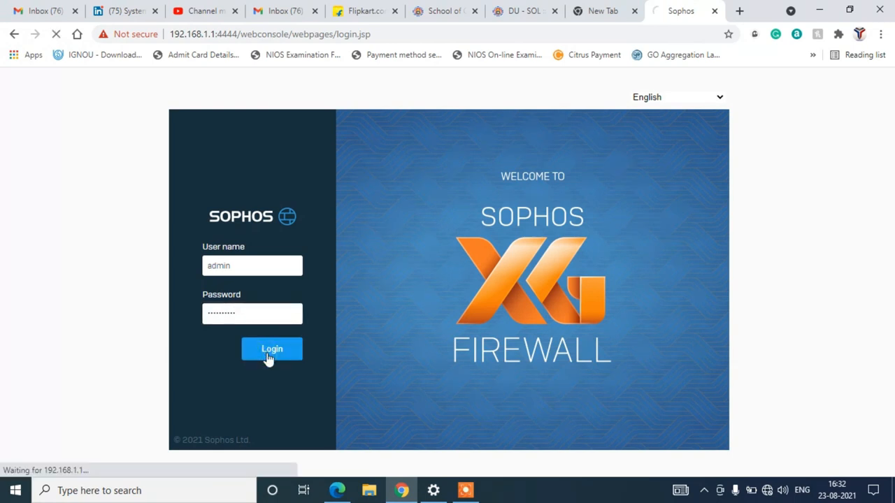
{"action": "left_click", "coordinate": [271, 350]}
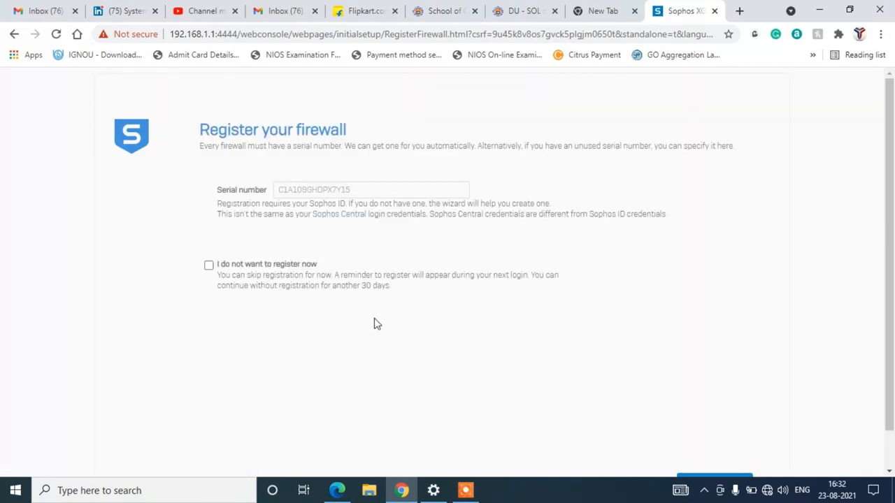
- Choose 'I do not want to register now' and continue to the Control center dashboard
{"action": "scroll", "scroll_direction": "down", "scroll_amount": 3}
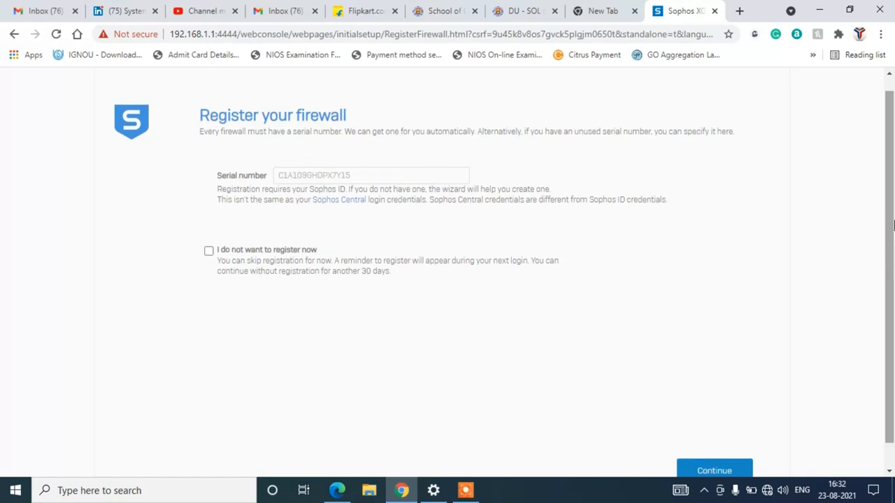
{"action": "scroll", "scroll_direction": "down", "scroll_amount": 3}
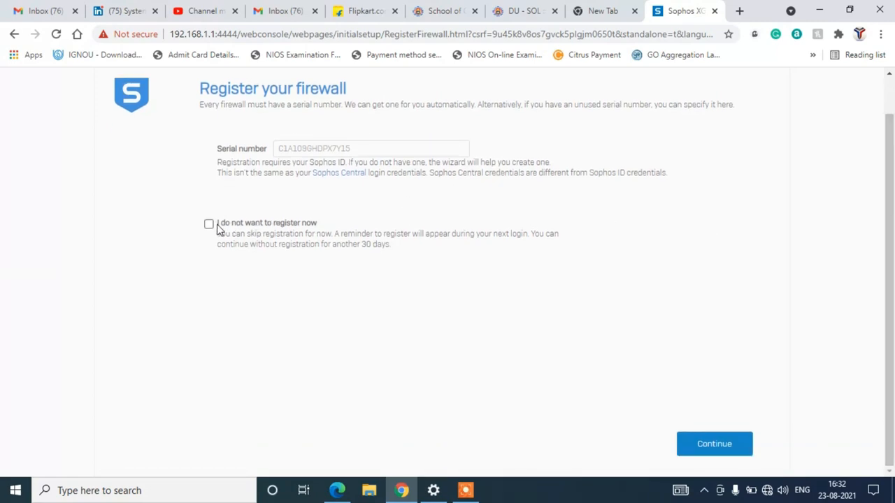
{"action": "left_click", "coordinate": [208, 224]}
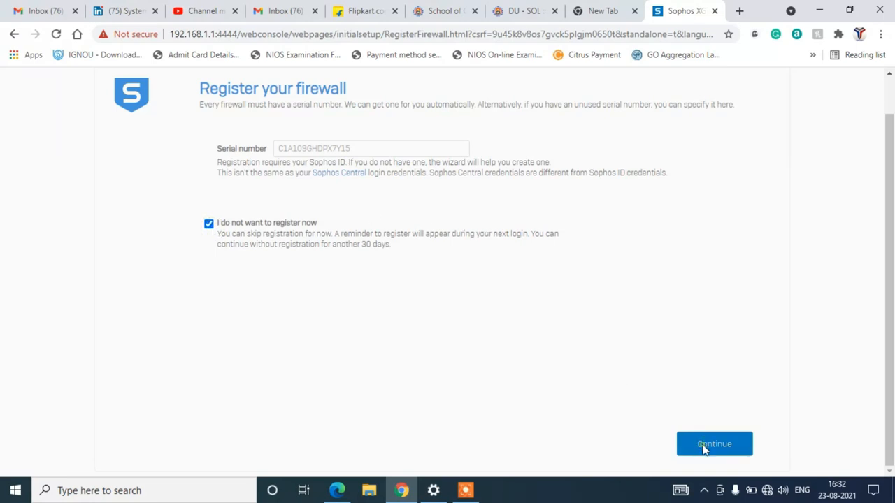
{"action": "left_click", "coordinate": [713, 445]}
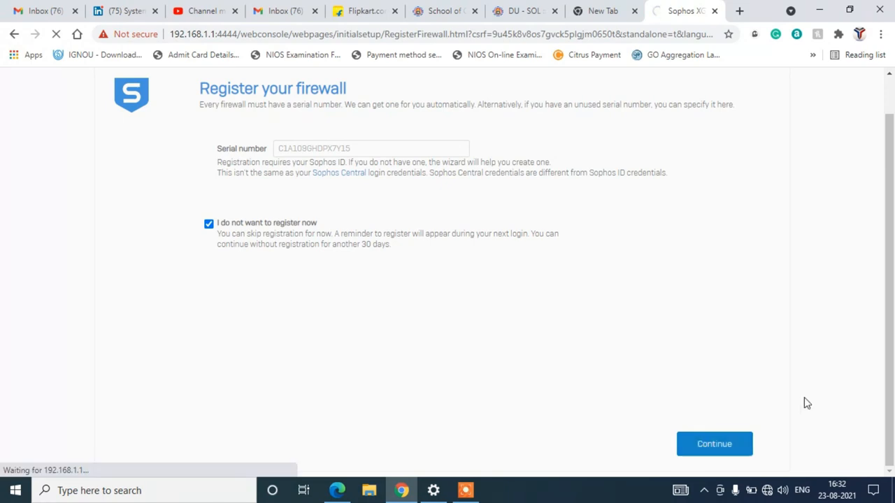
{"action": "mouse_move", "coordinate": [770, 419]}
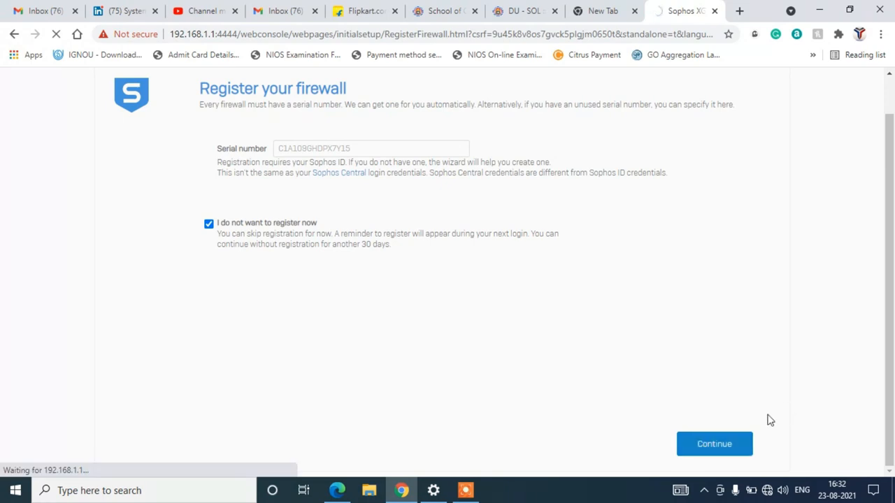
{"action": "mouse_move", "coordinate": [836, 400]}
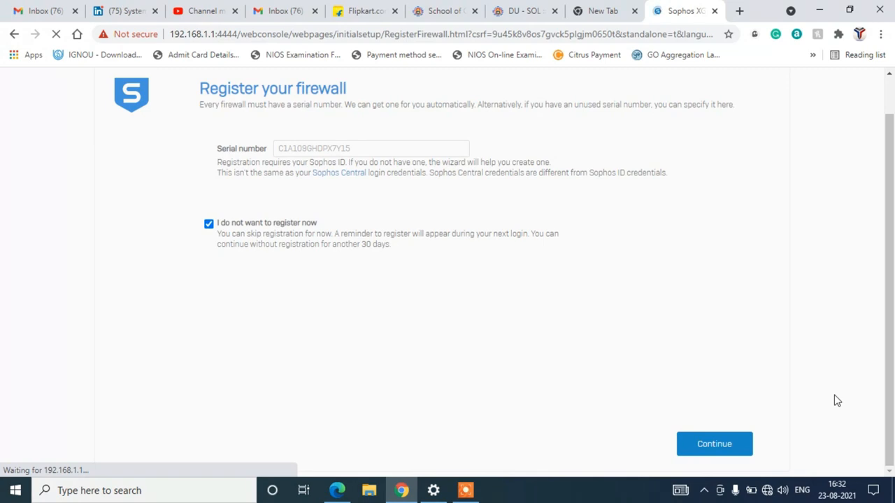
{"action": "left_click", "coordinate": [713, 445]}
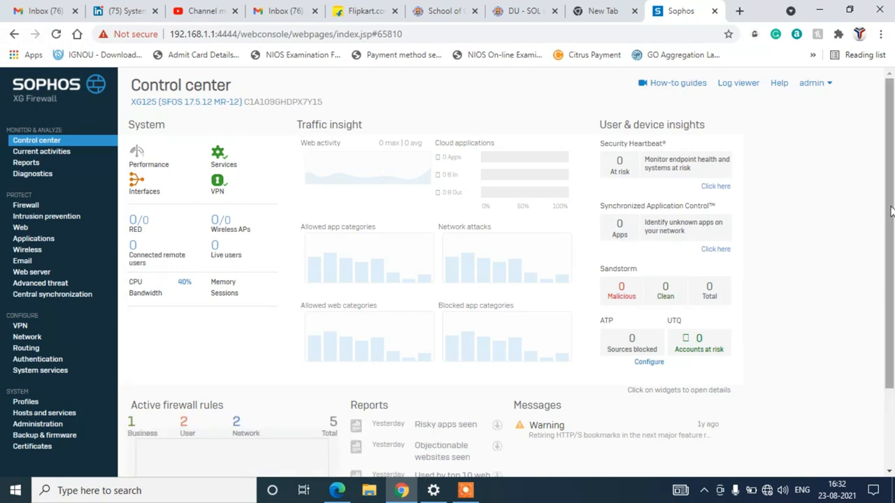
{"action": "scroll", "scroll_direction": "down", "scroll_amount": 3}
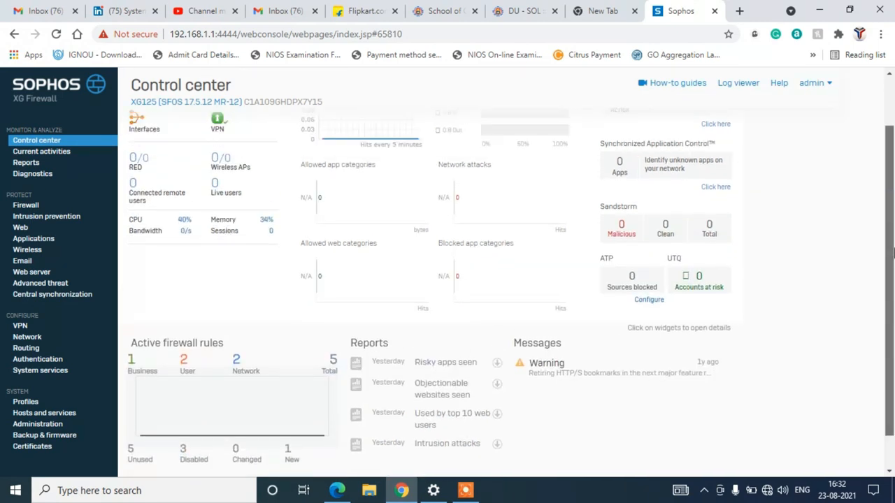
{"action": "scroll", "scroll_direction": "down", "scroll_amount": 3}
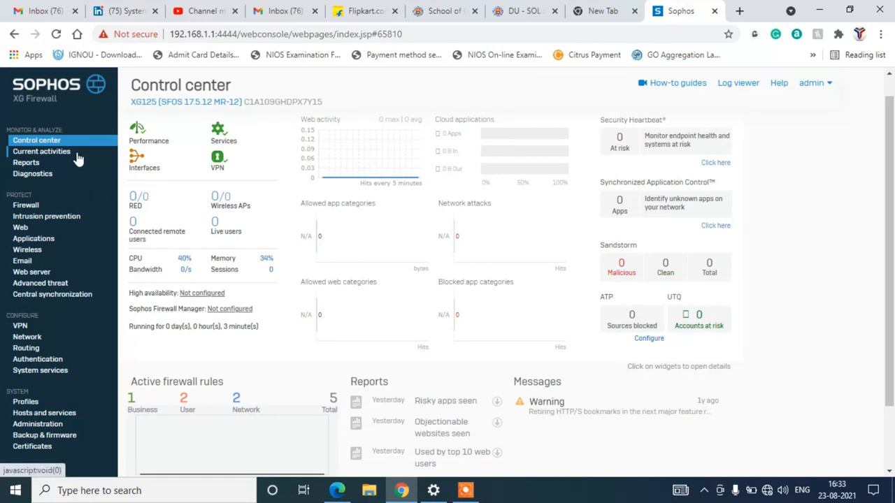
{"action": "mouse_move", "coordinate": [44, 140]}
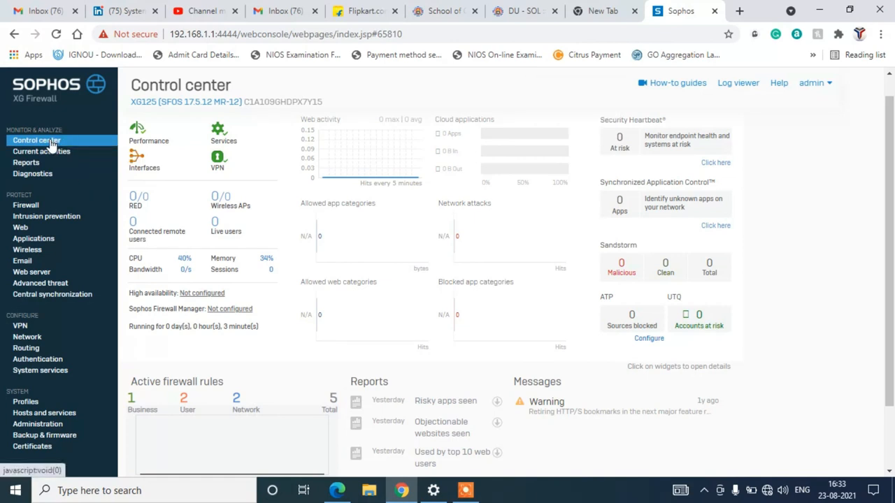
{"action": "mouse_move", "coordinate": [33, 174]}
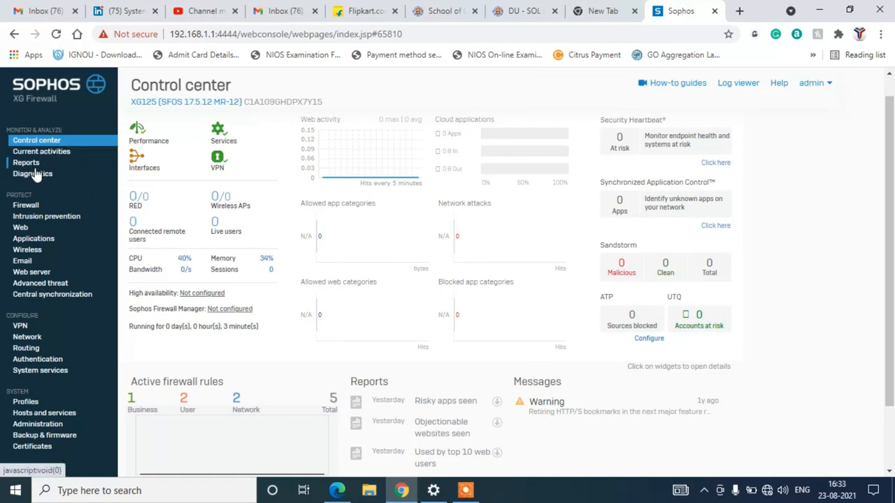
{"action": "mouse_move", "coordinate": [25, 204]}
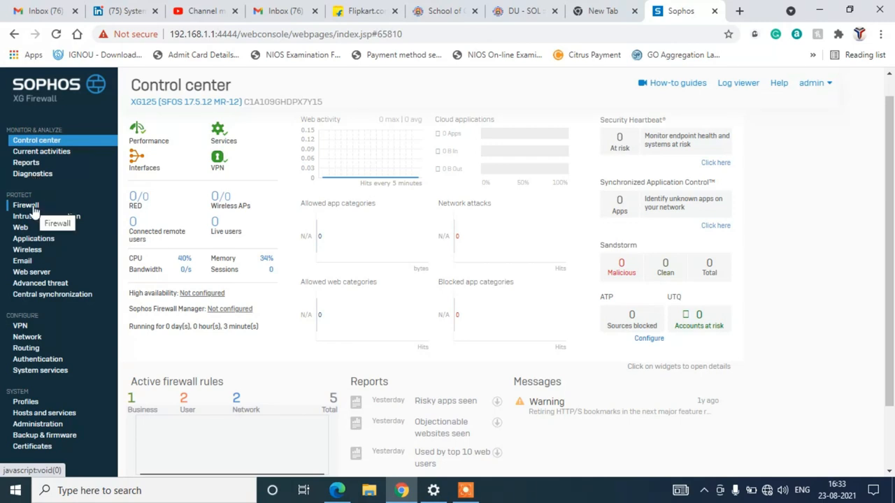
{"action": "mouse_move", "coordinate": [19, 227]}
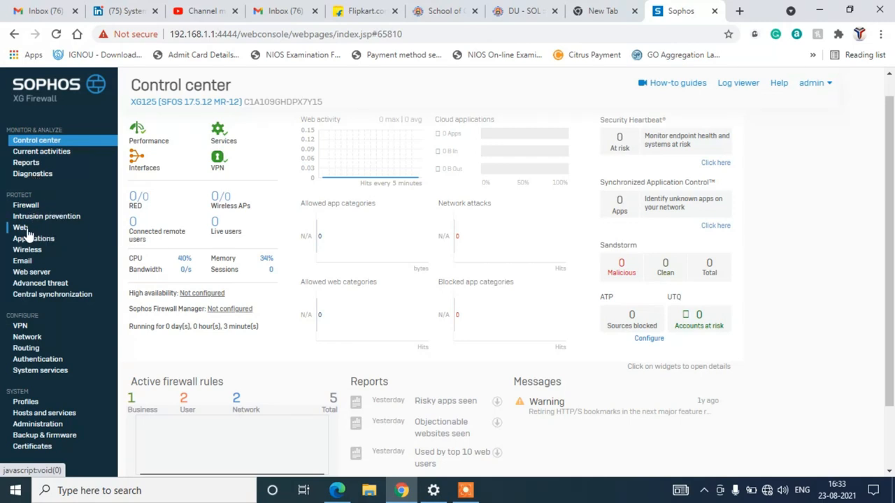
{"action": "mouse_move", "coordinate": [28, 249]}
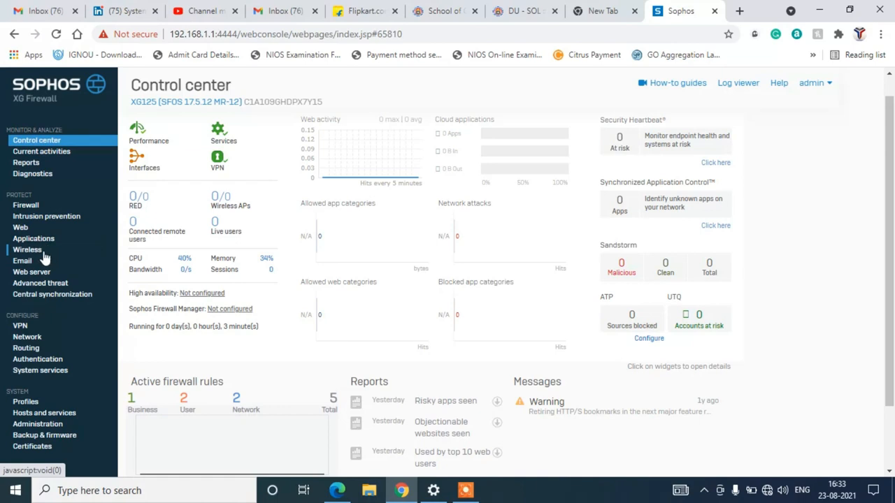
{"action": "mouse_move", "coordinate": [30, 271]}
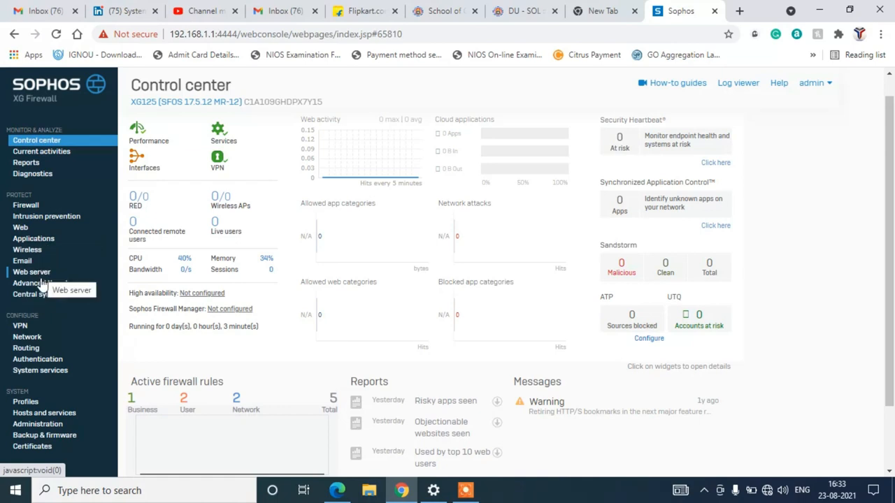
{"action": "mouse_move", "coordinate": [42, 309]}
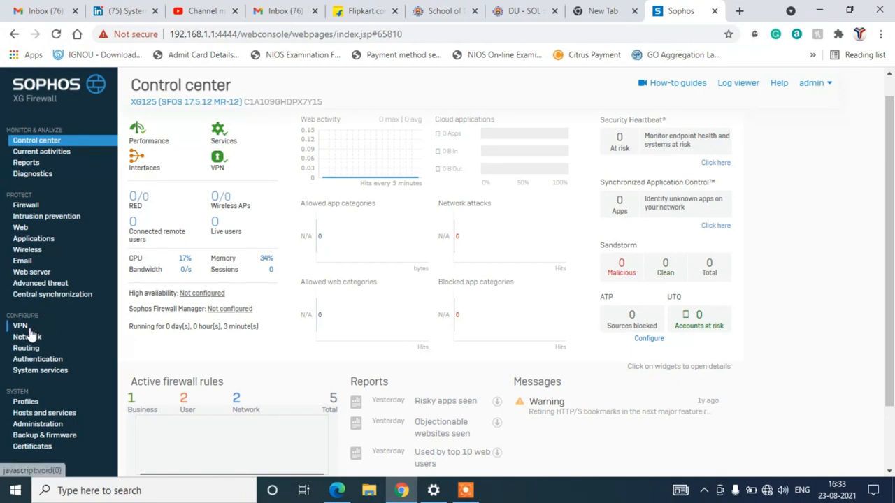
{"action": "mouse_move", "coordinate": [37, 360]}
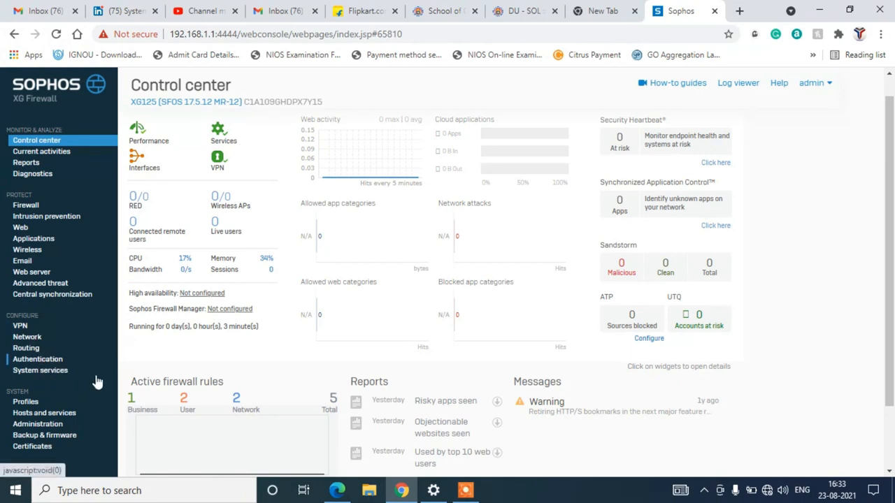
{"action": "mouse_move", "coordinate": [39, 414]}
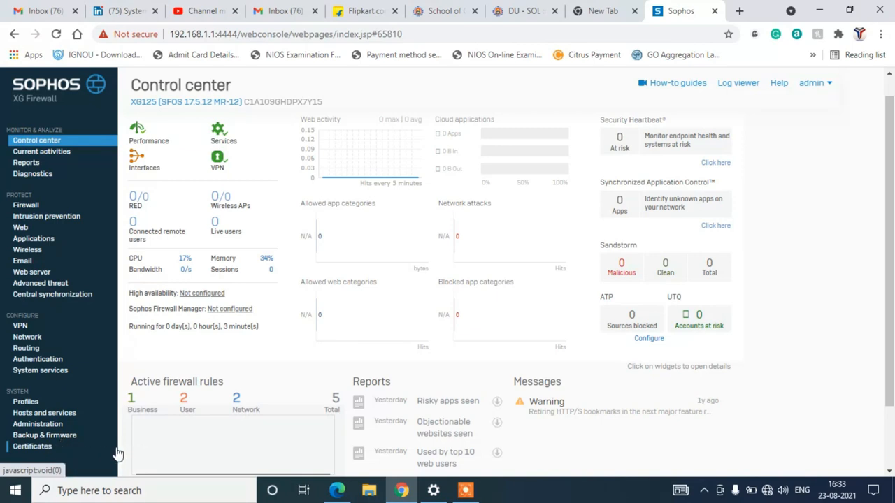
{"action": "mouse_move", "coordinate": [321, 137]}
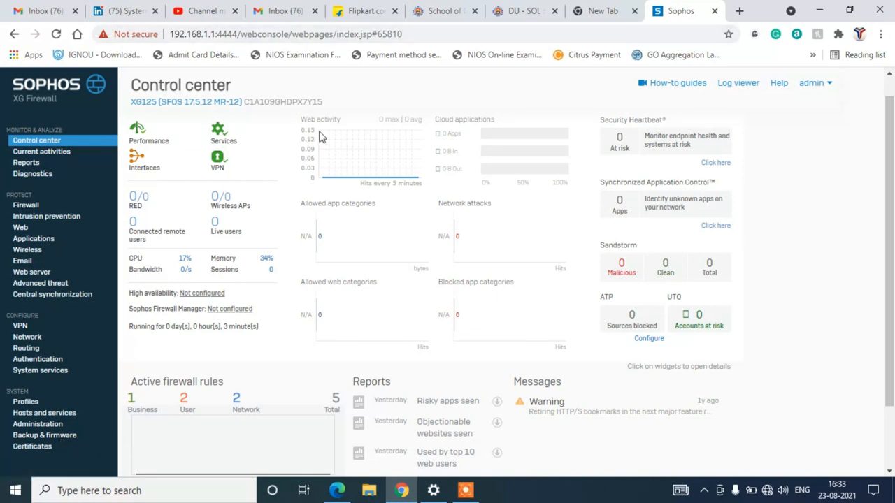
{"action": "mouse_move", "coordinate": [679, 355]}
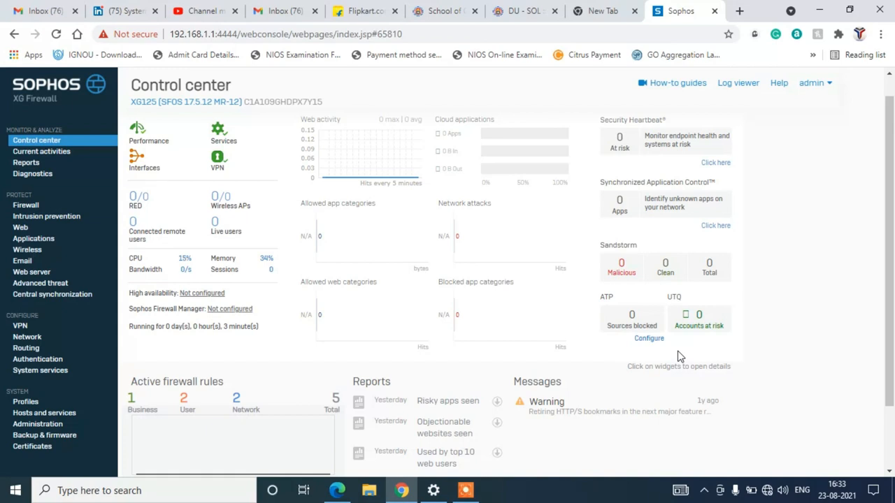
{"action": "mouse_move", "coordinate": [759, 243]}
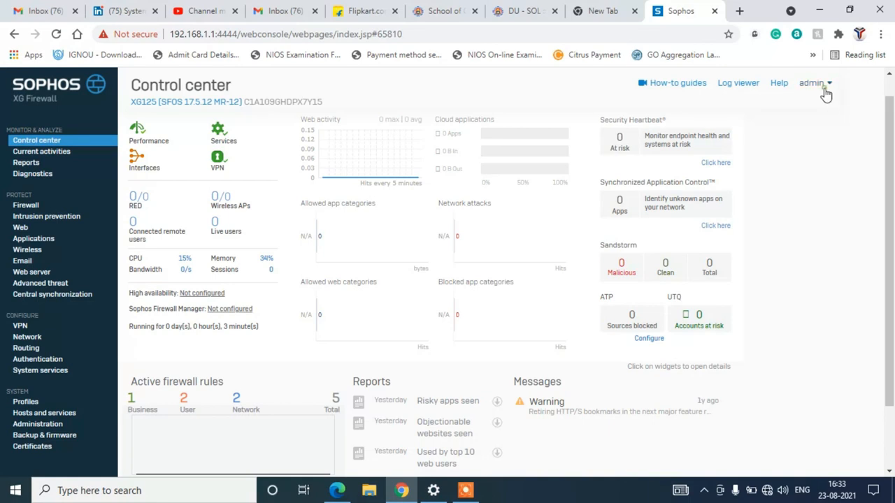
- Log the admin out of the web console from the account dropdown
{"action": "left_click", "coordinate": [812, 82]}
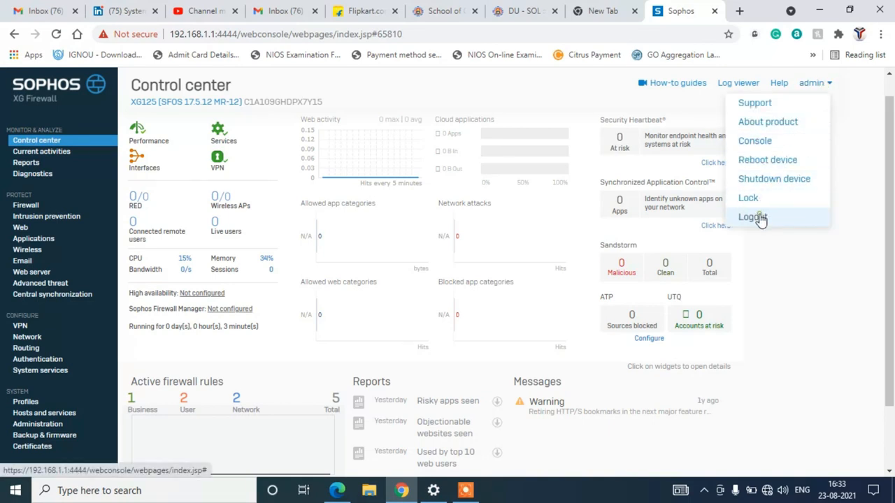
{"action": "left_click", "coordinate": [750, 217]}
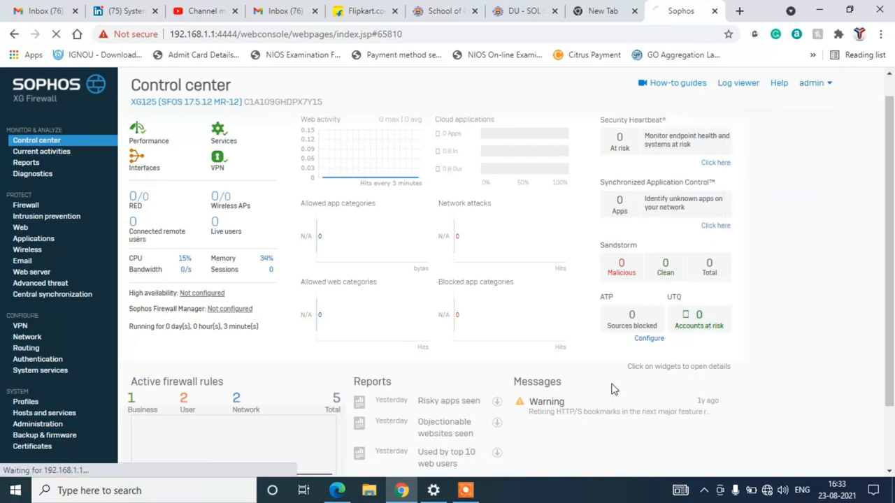